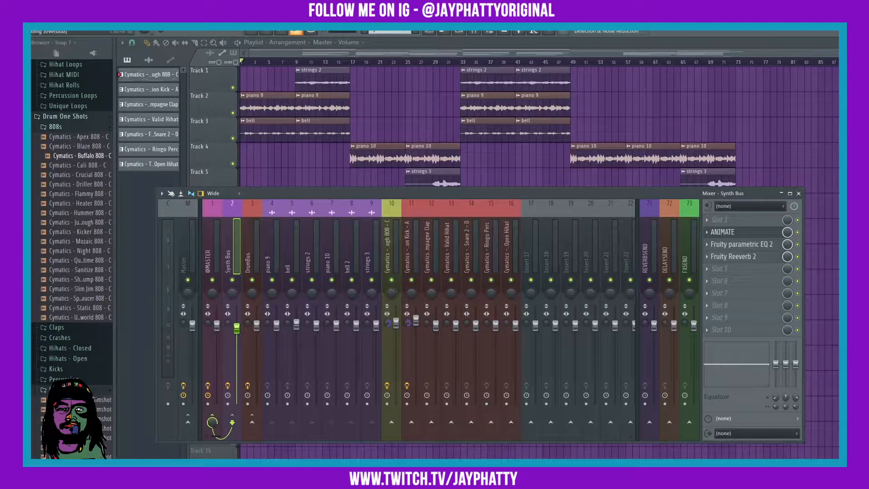
Review the arrangement with the mixer hidden and shown, then start the WAV export
left_click(799, 194)
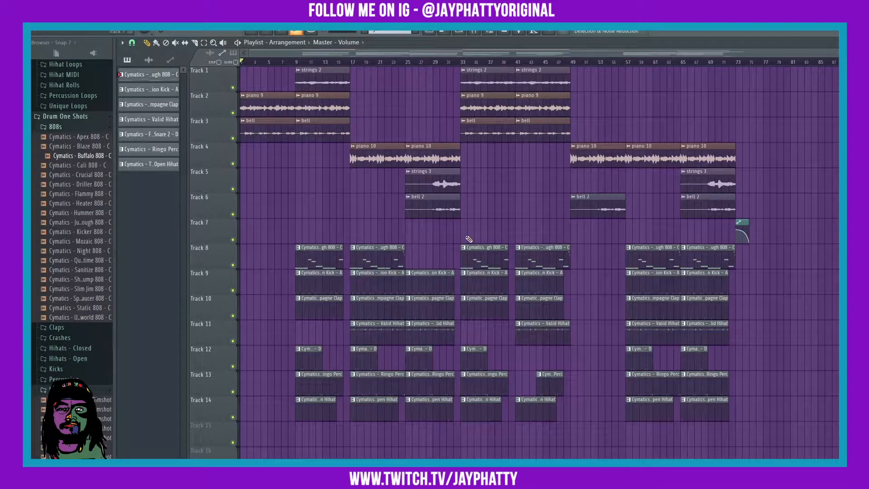
left_click(475, 32)
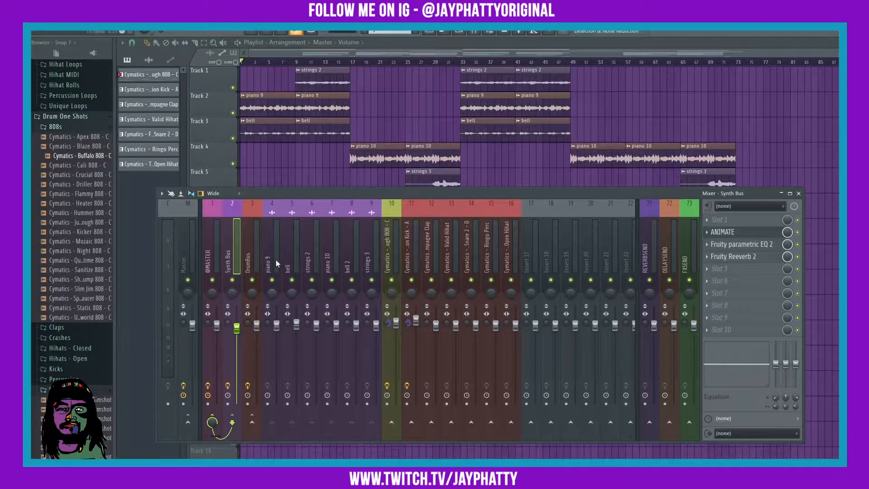
mouse_move(471, 42)
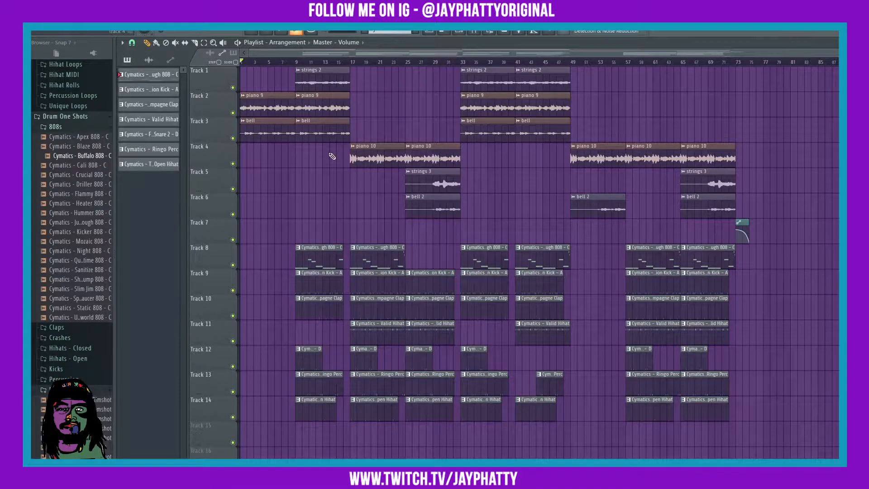
mouse_move(307, 185)
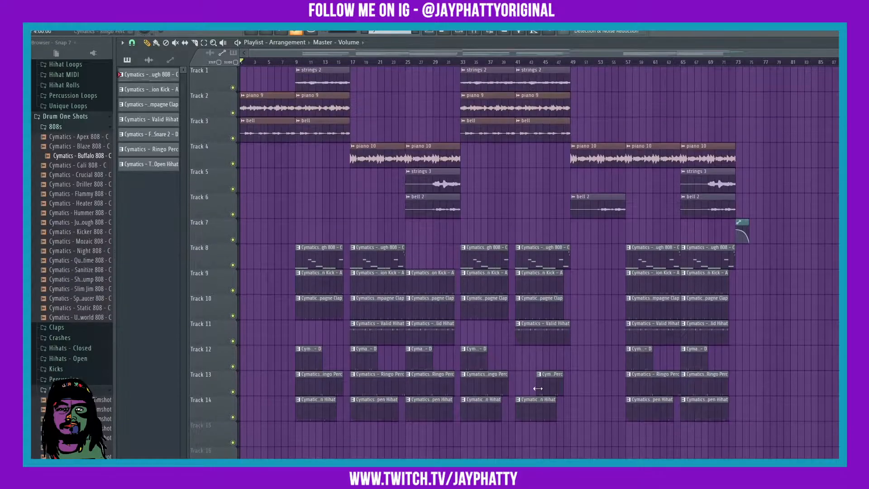
mouse_move(480, 66)
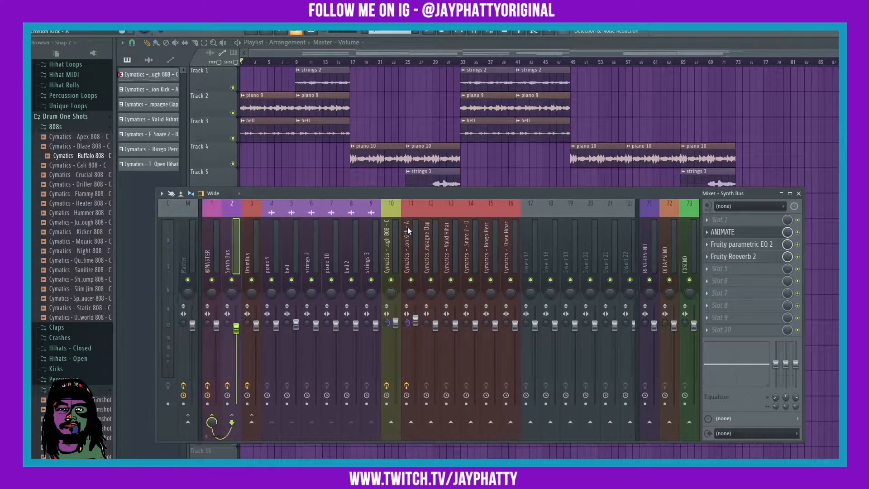
left_click(331, 256)
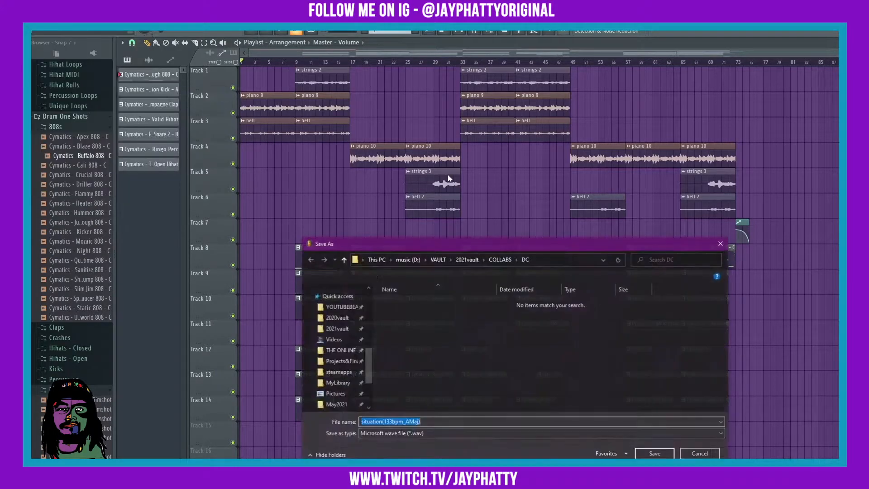
Create a SITUATION folder under 2021vault > BEATS > STEMS and save the WAV export there
left_click(466, 259)
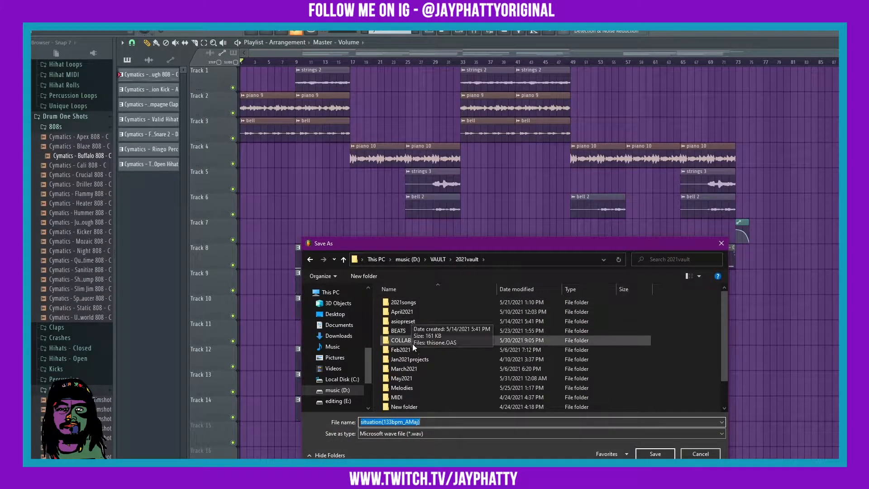
double_click(401, 340)
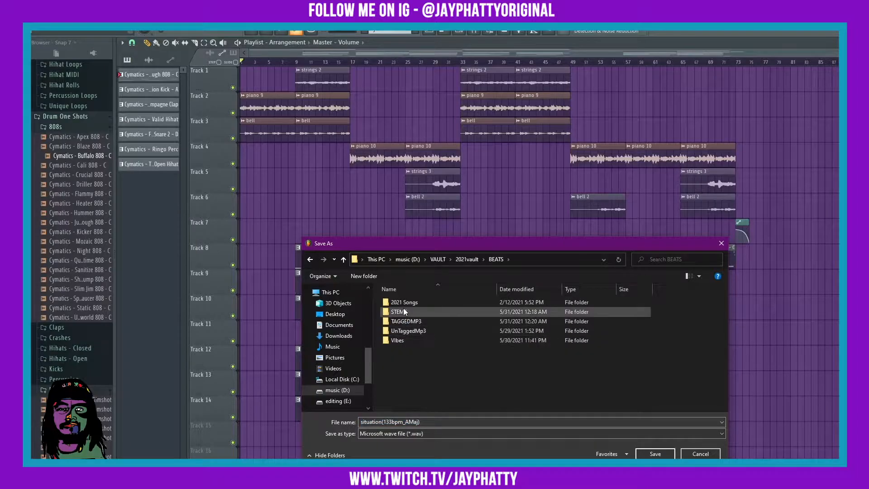
mouse_move(405, 312)
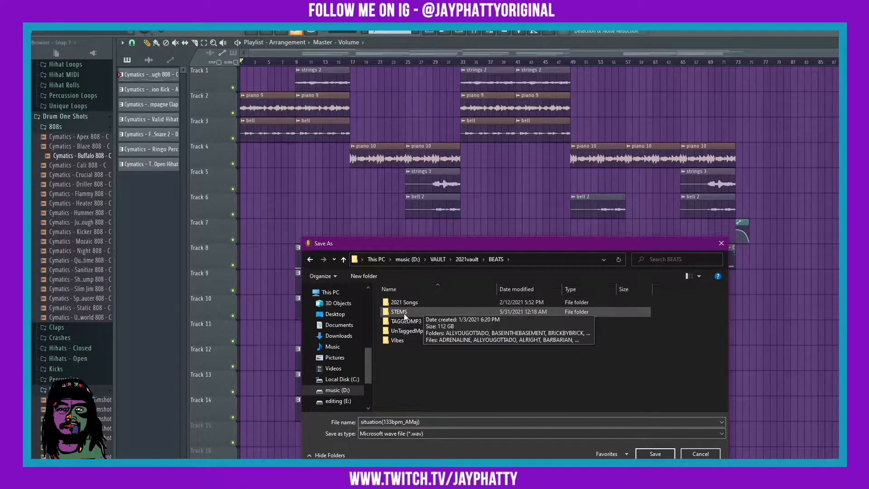
double_click(398, 311)
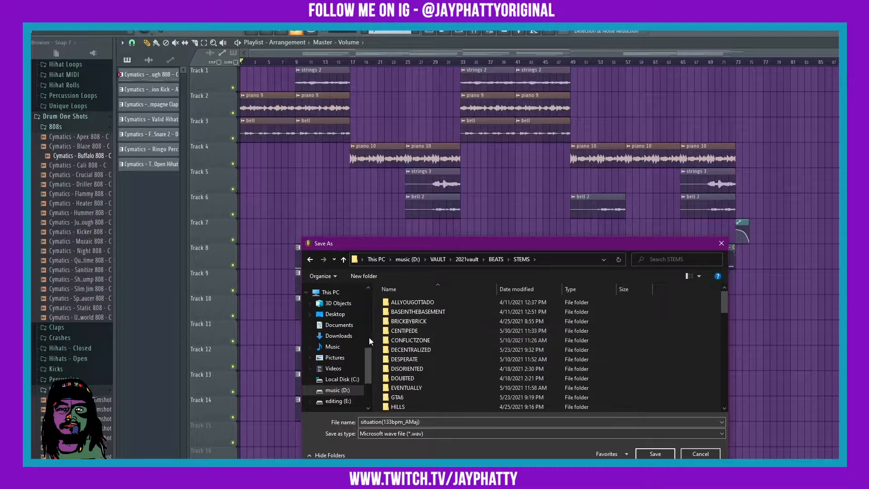
left_click(364, 276)
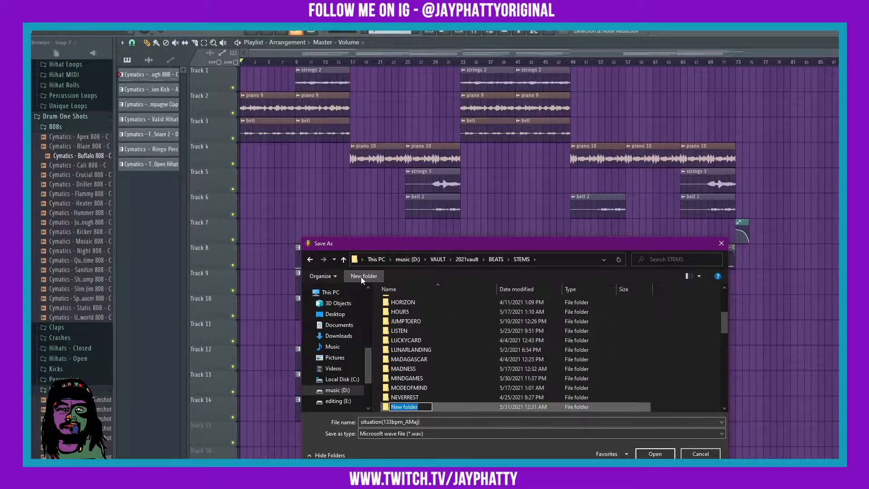
type("Si")
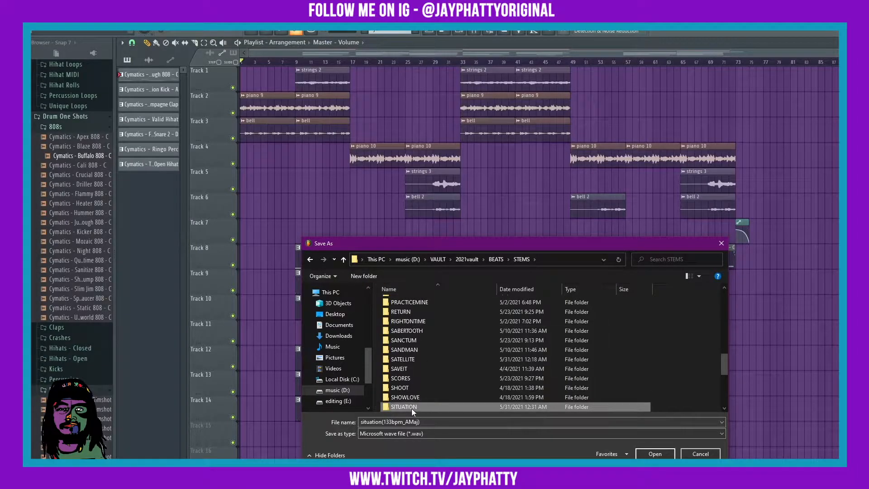
double_click(404, 407)
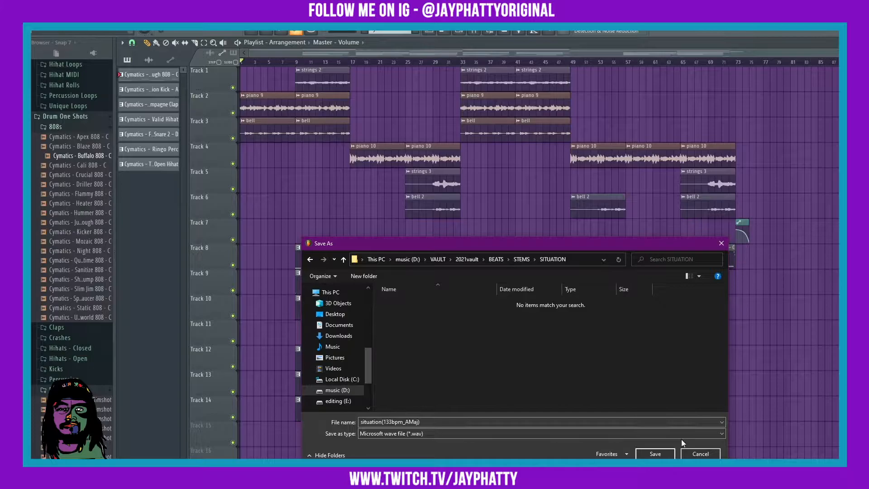
left_click(654, 453)
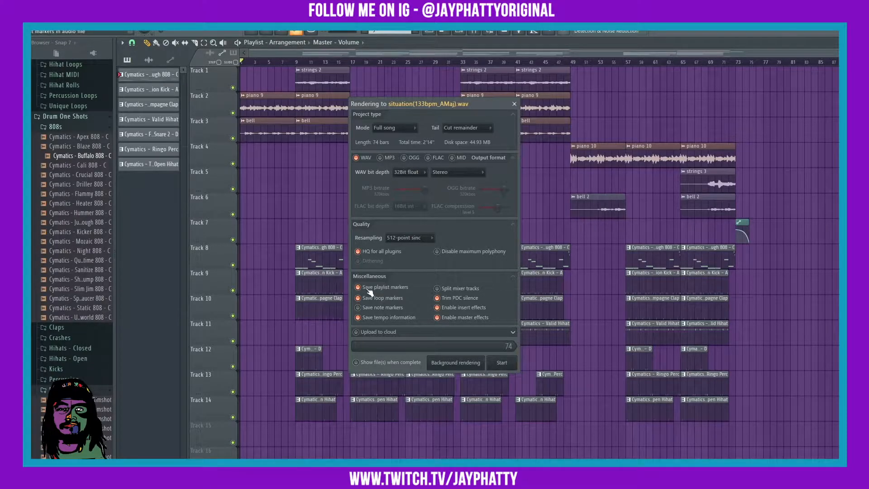
mouse_move(400, 296)
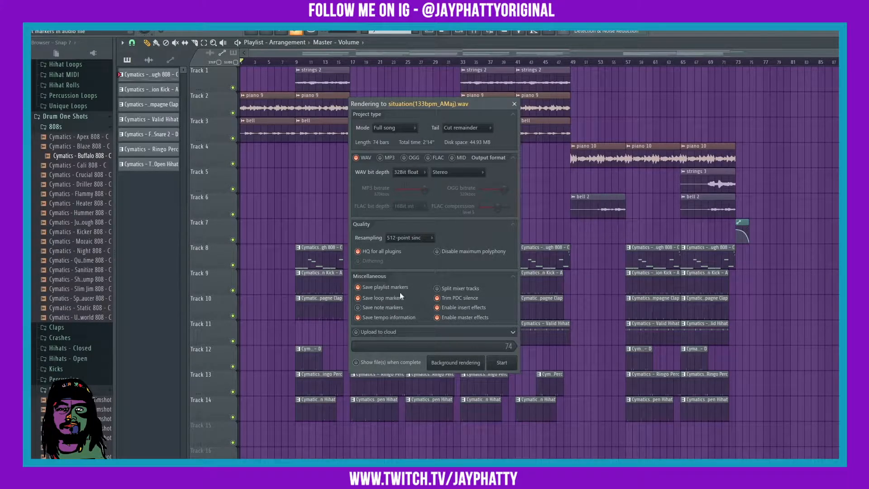
mouse_move(490, 293)
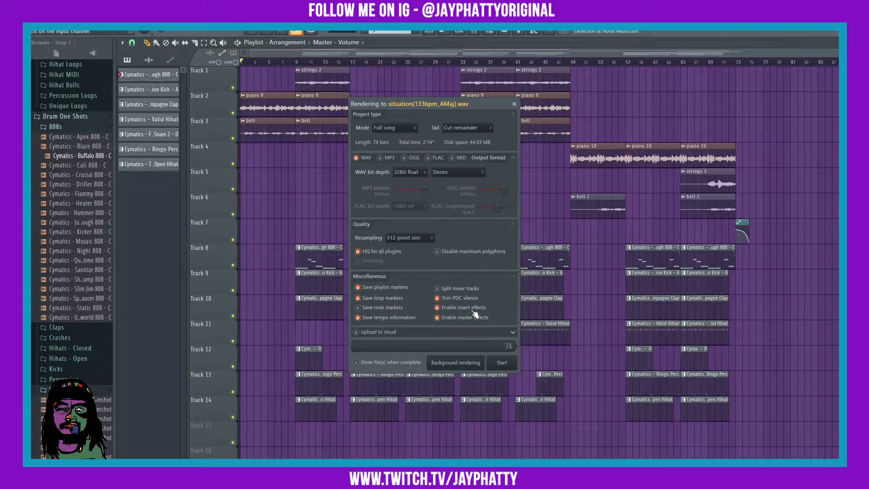
mouse_move(421, 314)
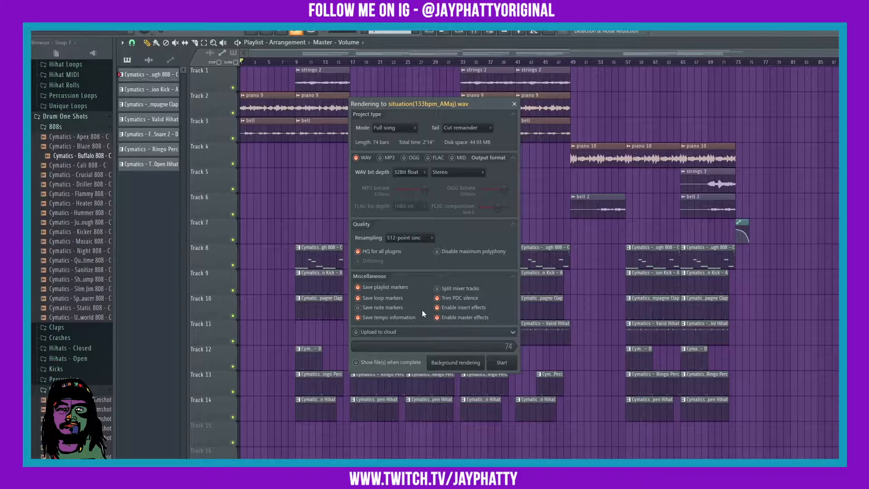
Render the full song to WAV with Enable master effects switched off
left_click(435, 288)
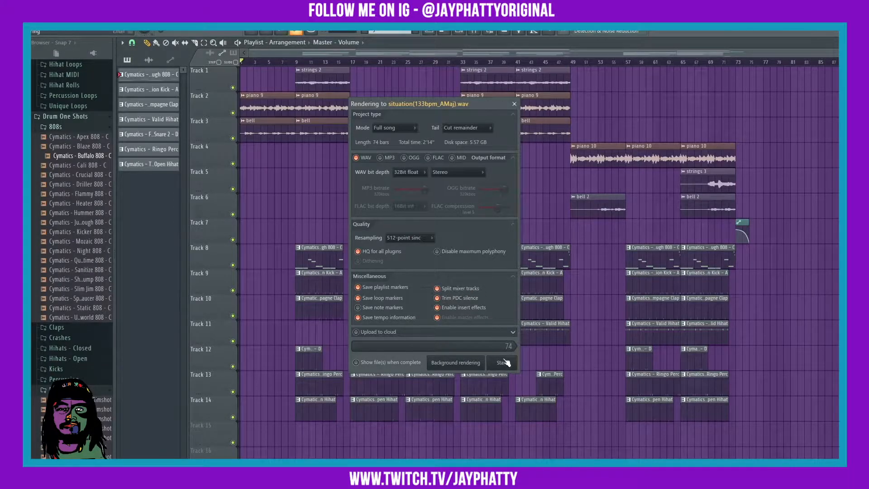
left_click(501, 362)
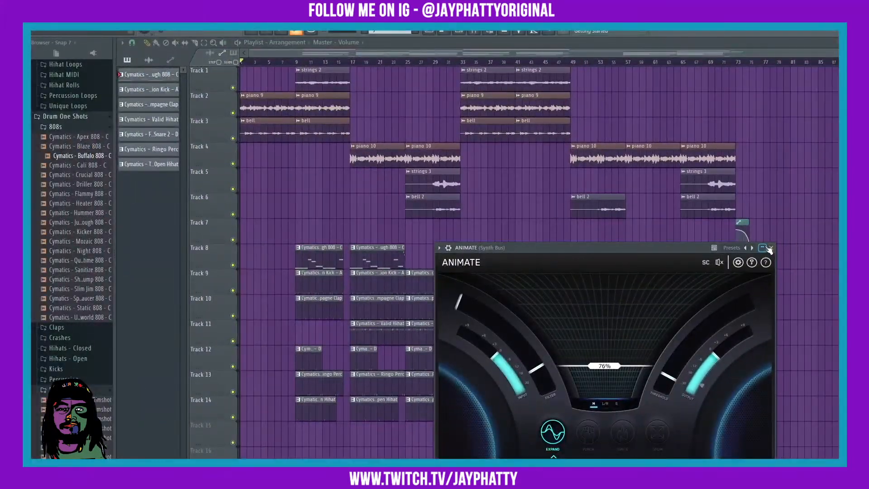
Start a second WAV export saved into the Vibes > soul folder
left_click(770, 248)
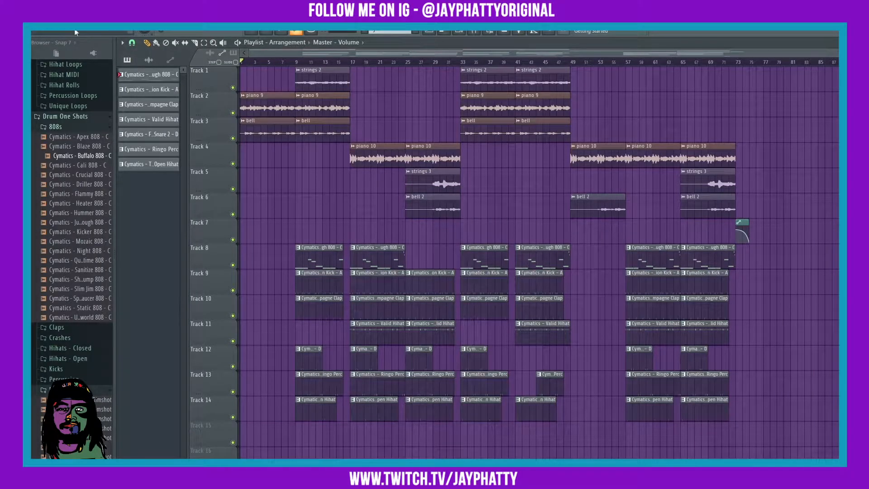
left_click(50, 31)
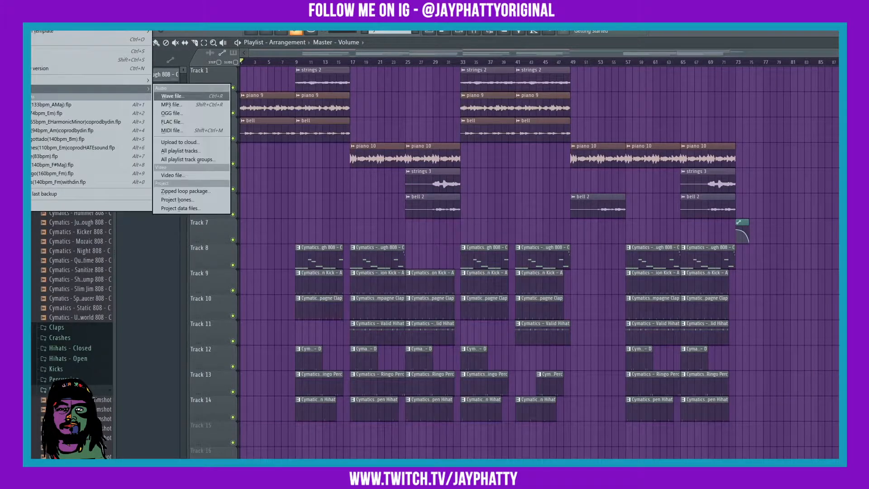
left_click(171, 95)
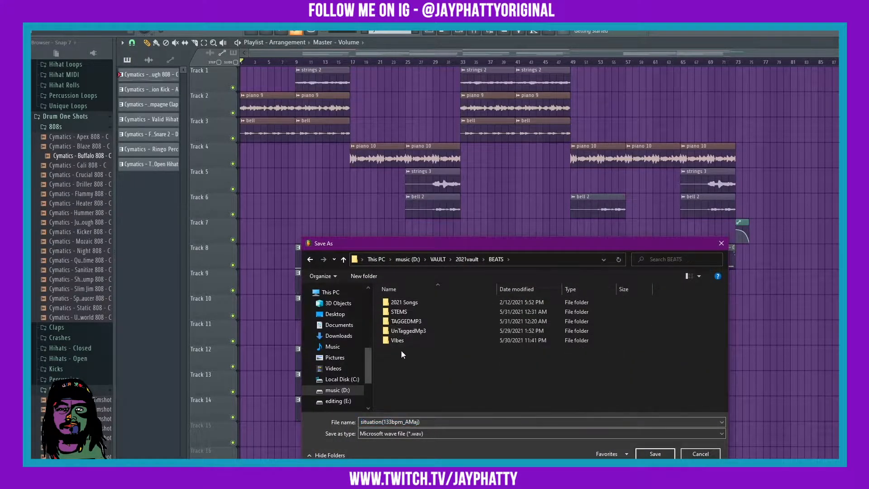
mouse_move(398, 340)
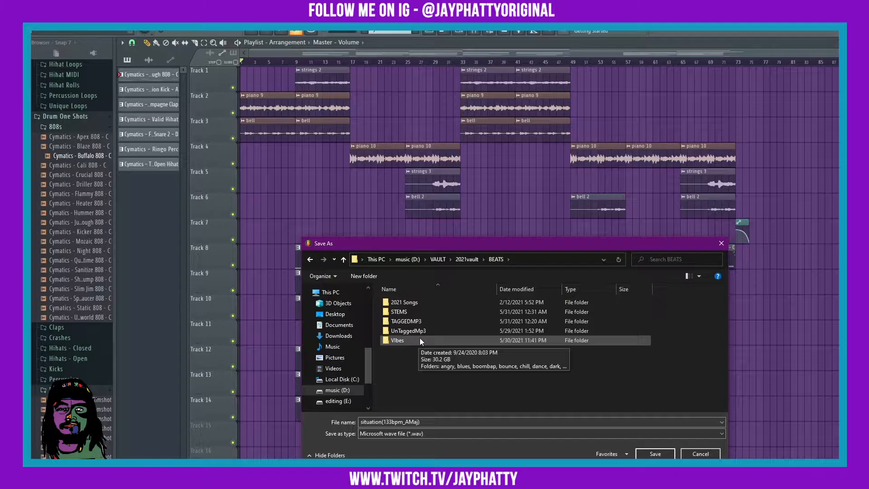
double_click(398, 340)
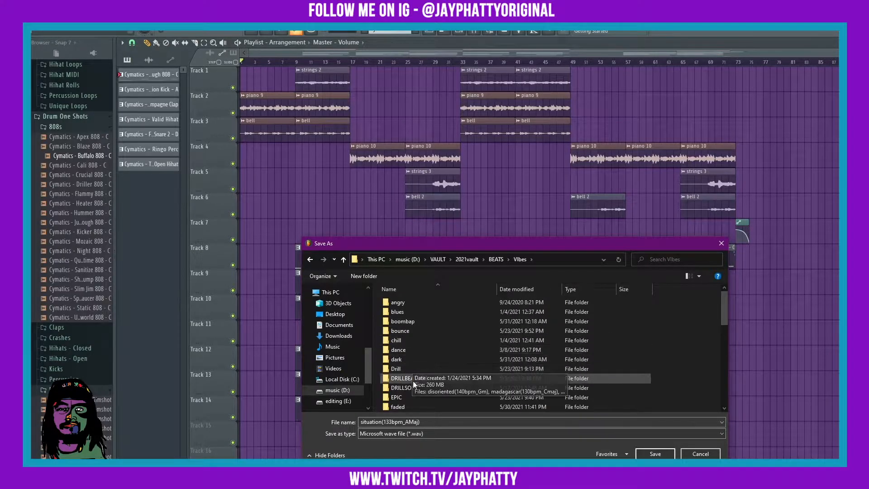
scroll("down", 3)
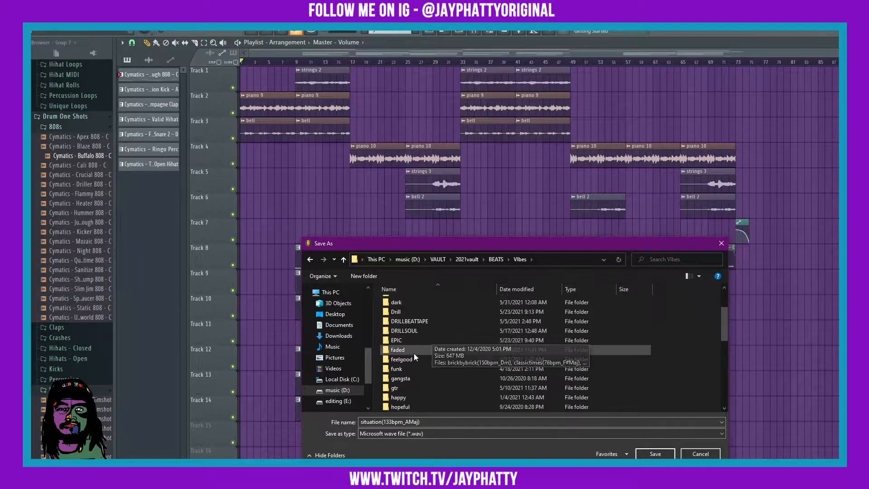
scroll("down", 3)
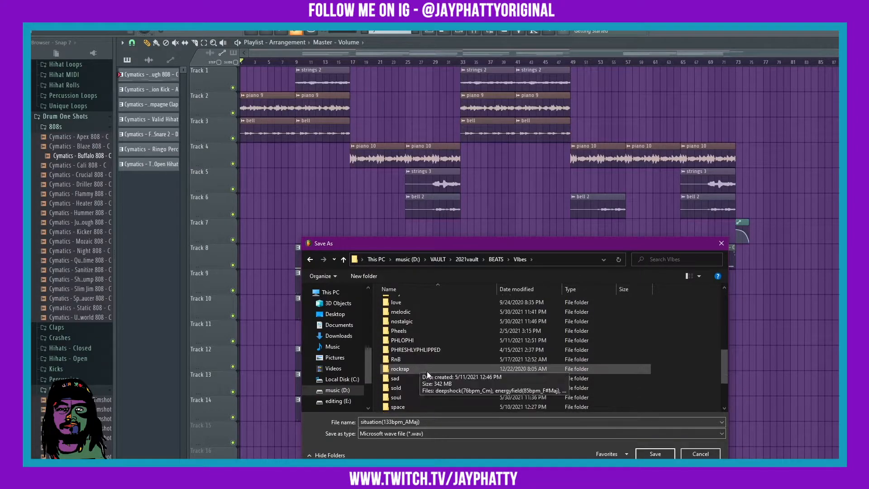
double_click(398, 396)
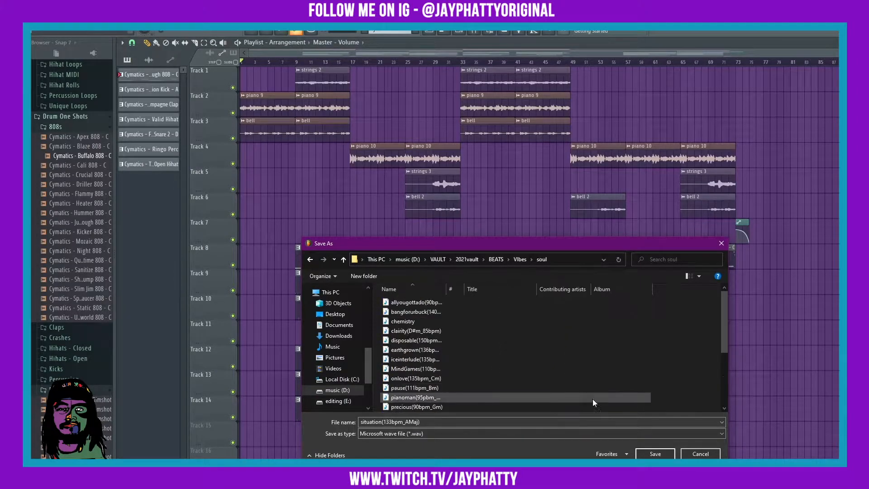
left_click(655, 454)
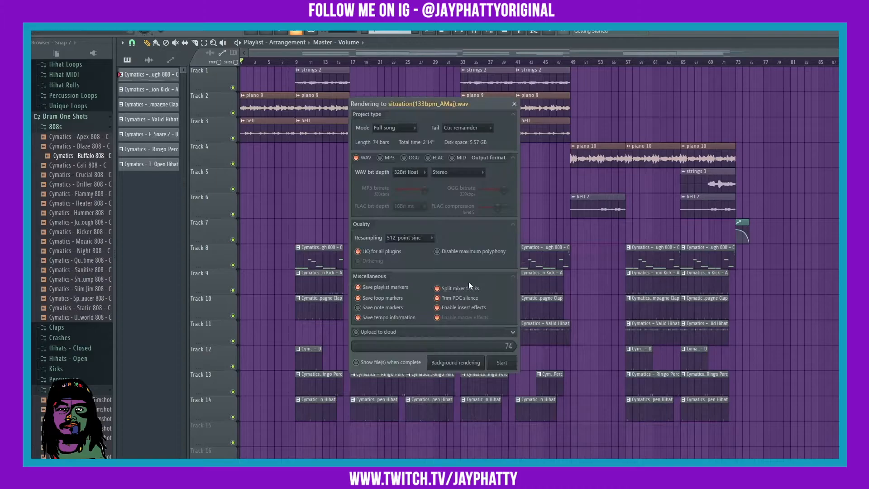
Render the full song as 32-bit float WAV with split mixer track stems
left_click(439, 317)
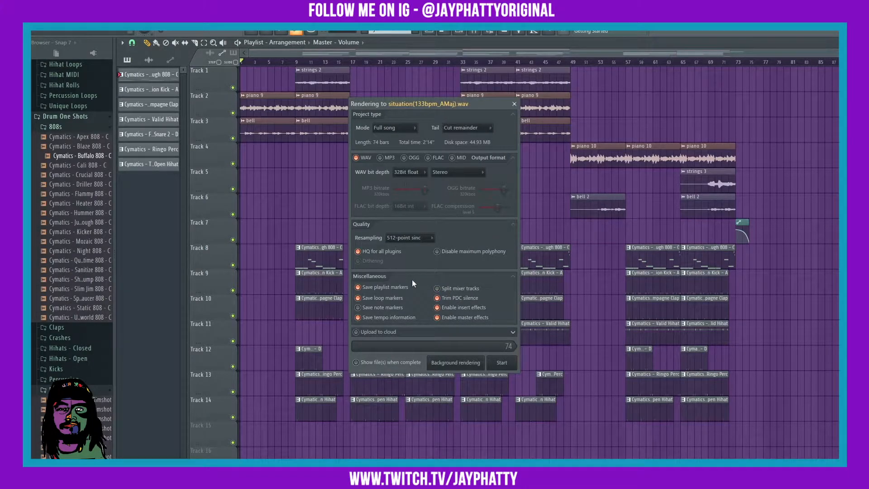
mouse_move(455, 288)
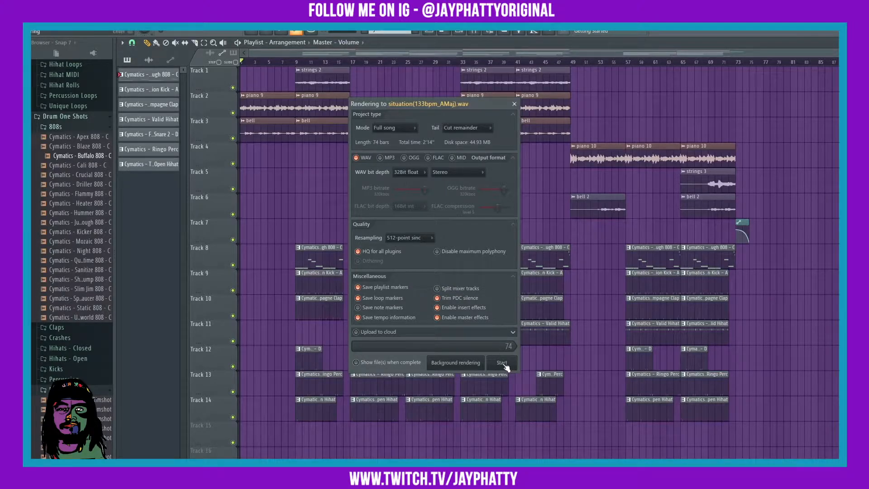
left_click(501, 362)
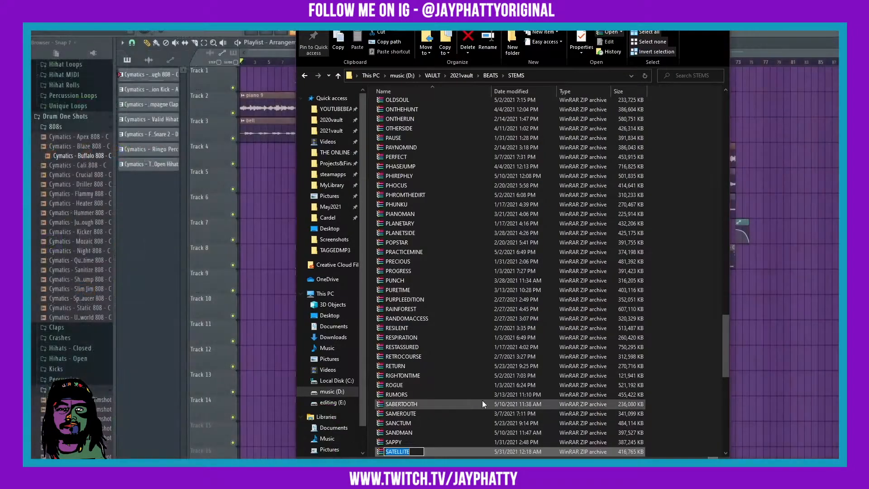
Confirm the SITUATION folder holds the rendered stem WAVs and return to the STEMS listing
scroll("down", 3)
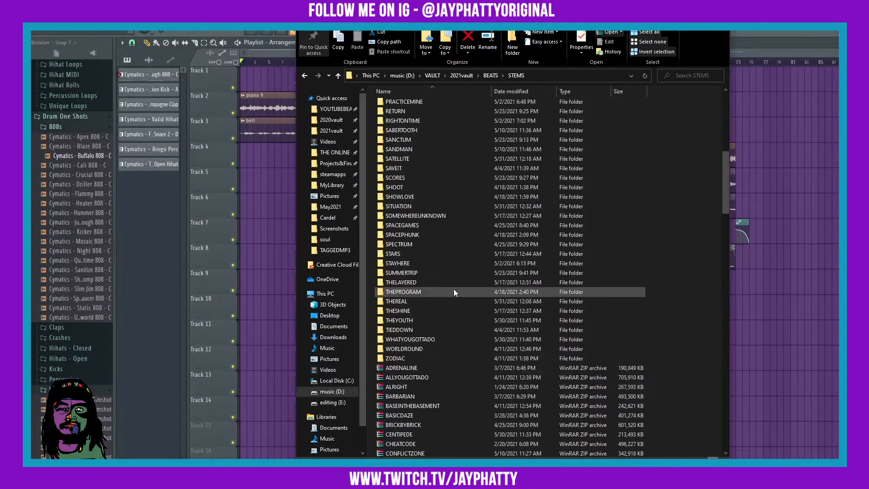
left_click(402, 272)
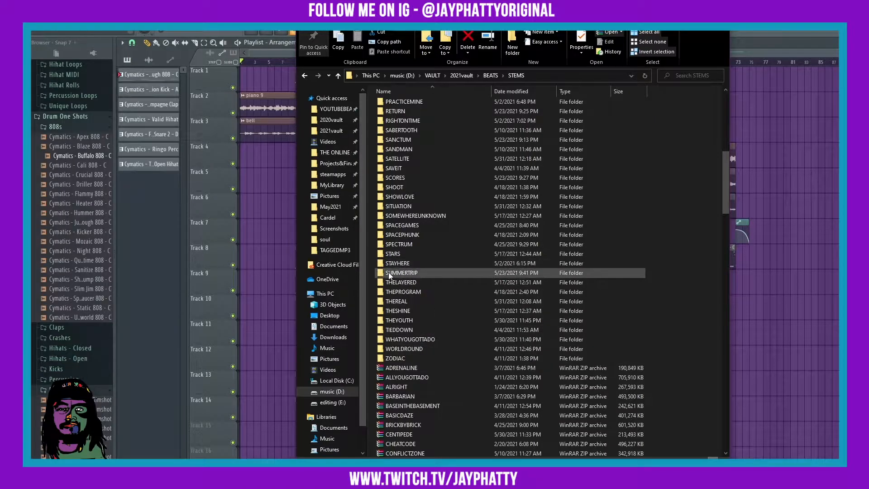
scroll("up", 3)
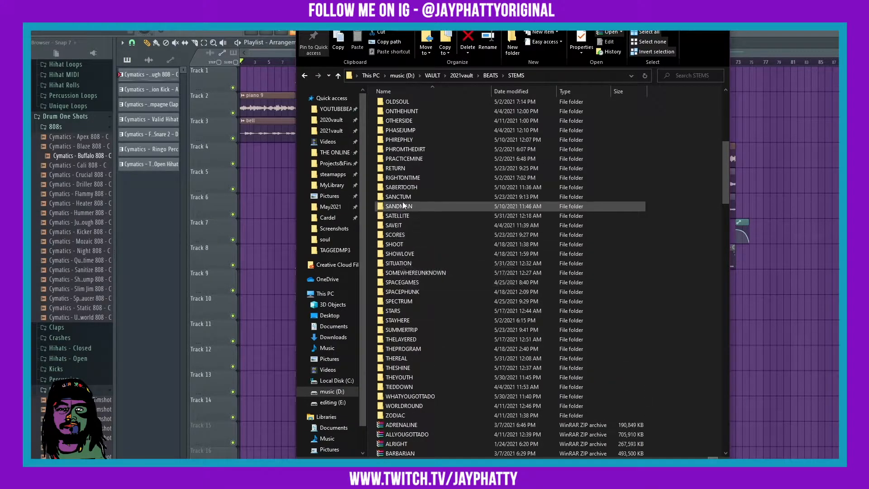
left_click(395, 226)
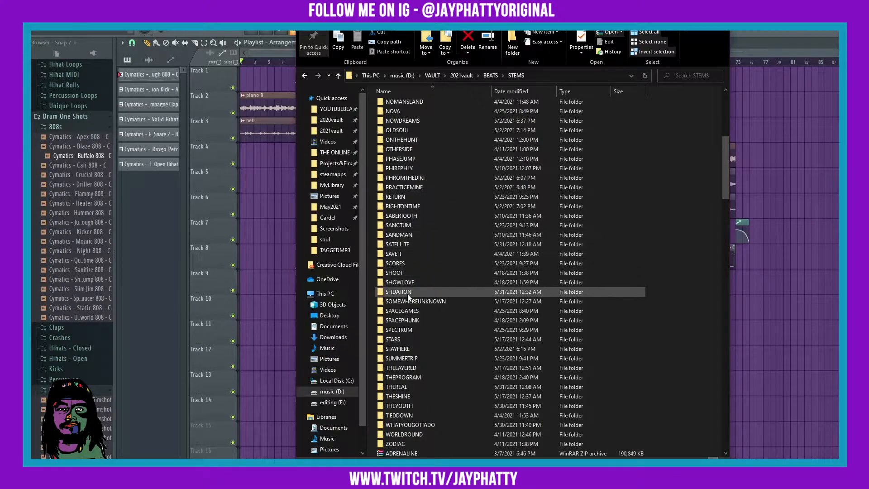
double_click(399, 292)
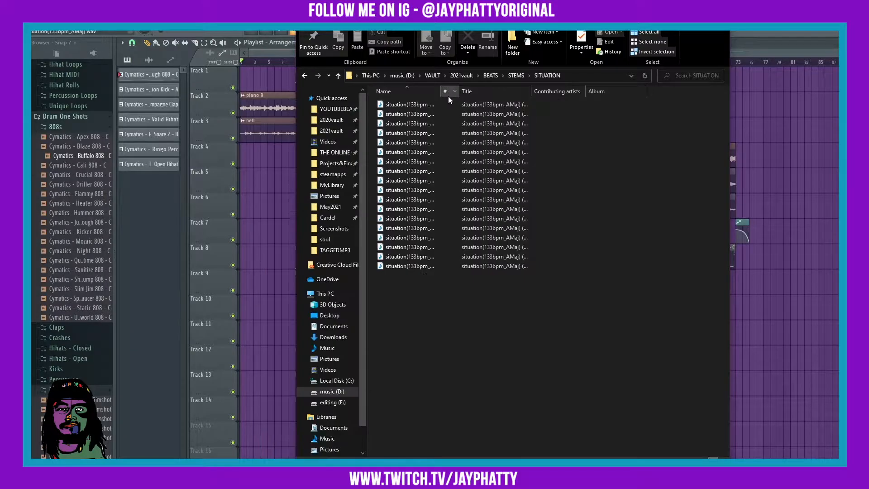
left_click(383, 91)
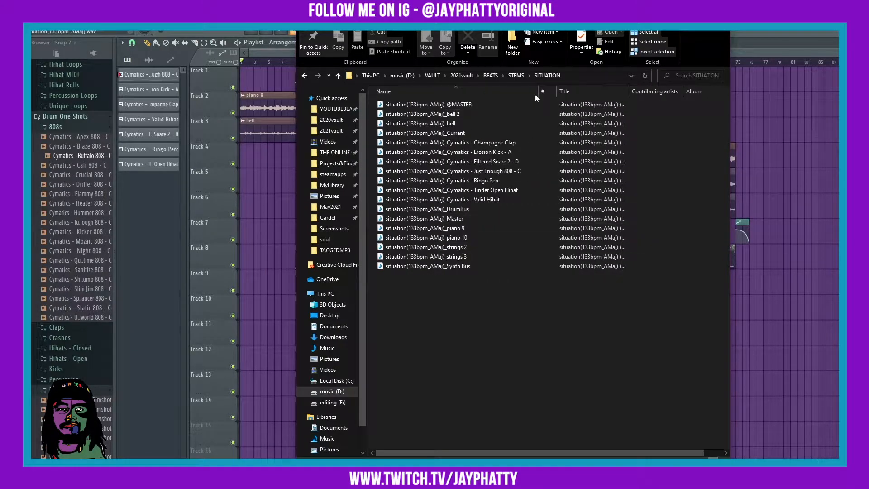
mouse_move(450, 142)
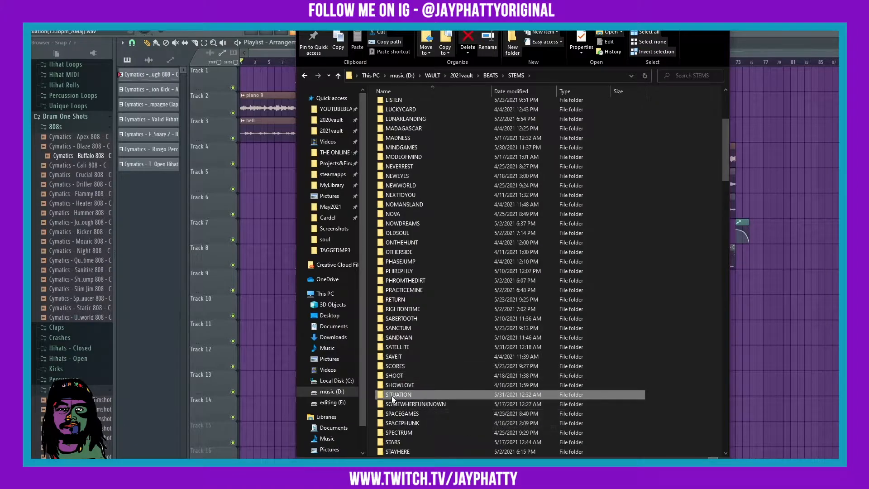
right_click(397, 394)
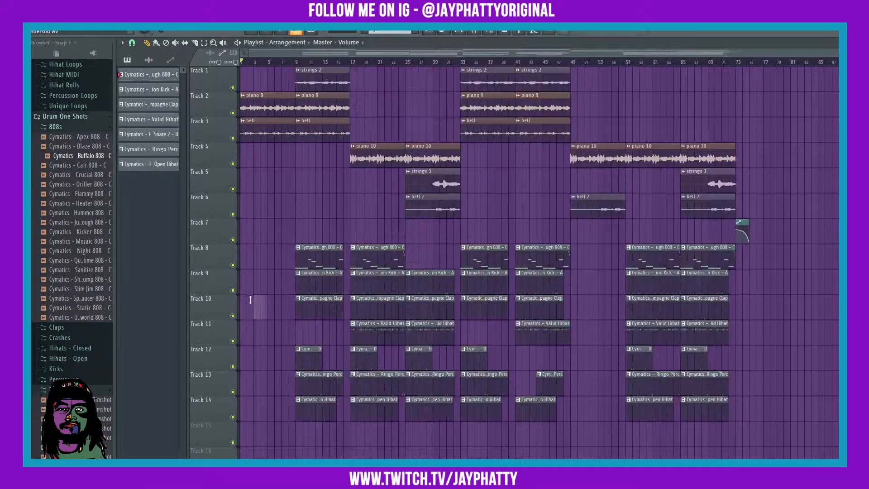
Route the rollajay tag sample to mixer insert 28 and load the saved 'tag' track state
scroll("down", 3)
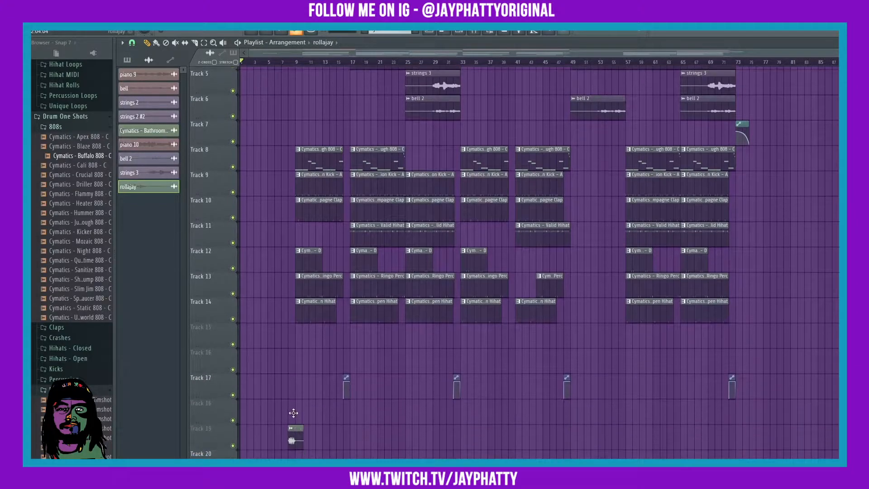
scroll("up", 3)
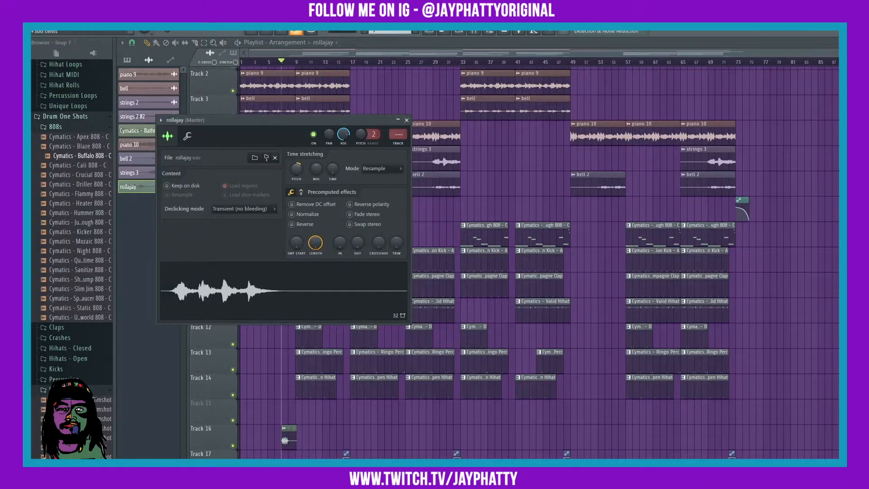
left_click(380, 168)
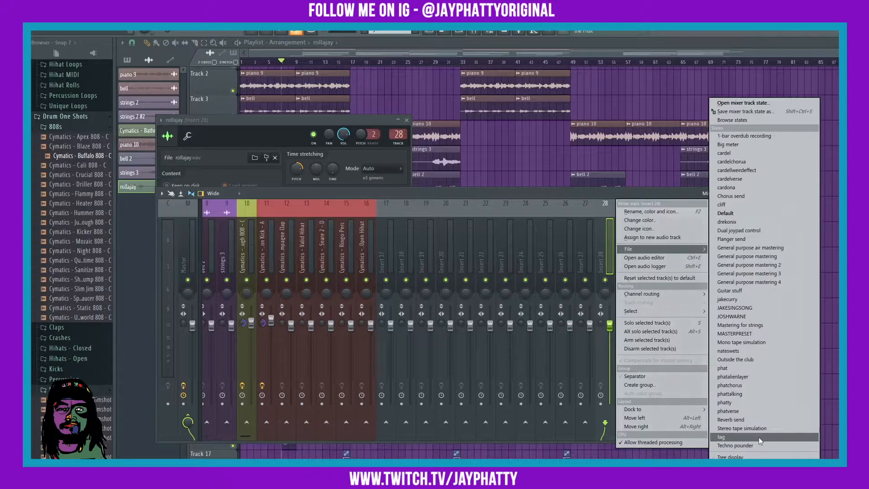
left_click(722, 436)
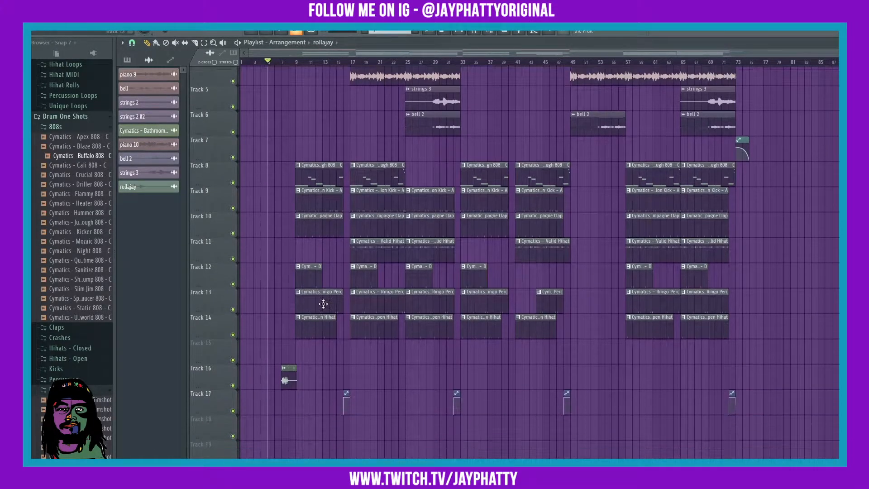
scroll("up", 3)
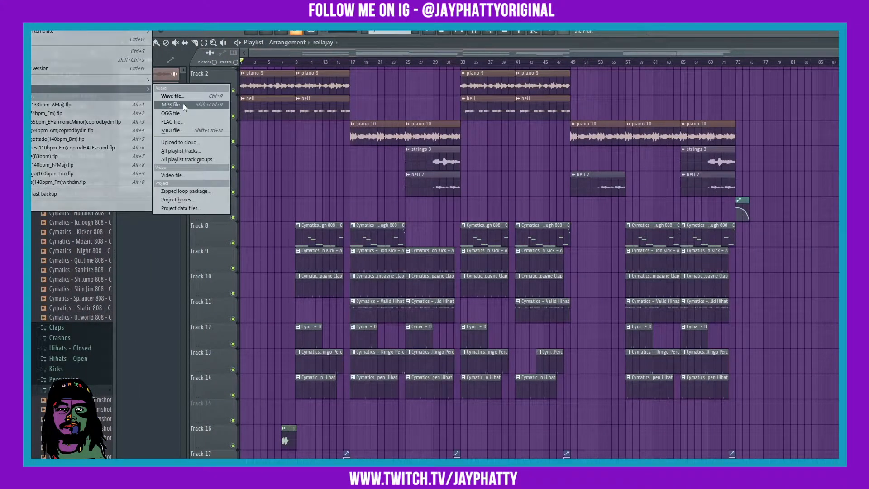
Export the tagged beat as MP3 into BEATS > TAGGEDMP3 and start the render
left_click(170, 104)
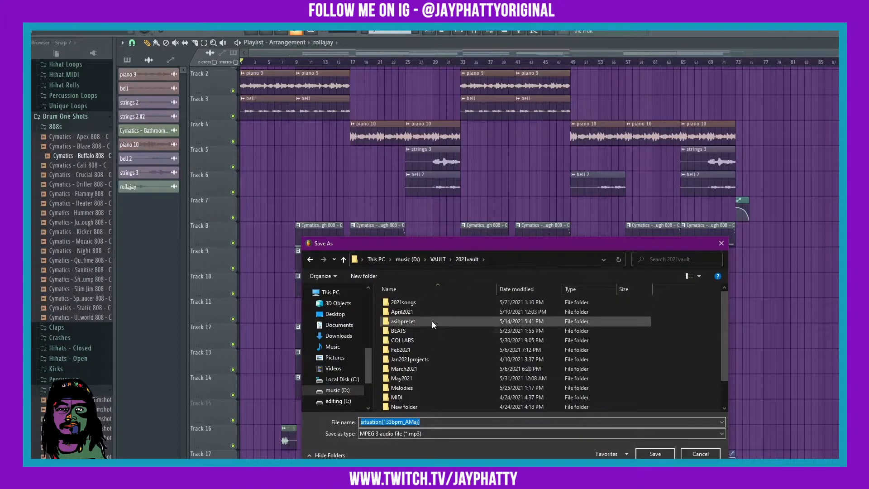
double_click(398, 330)
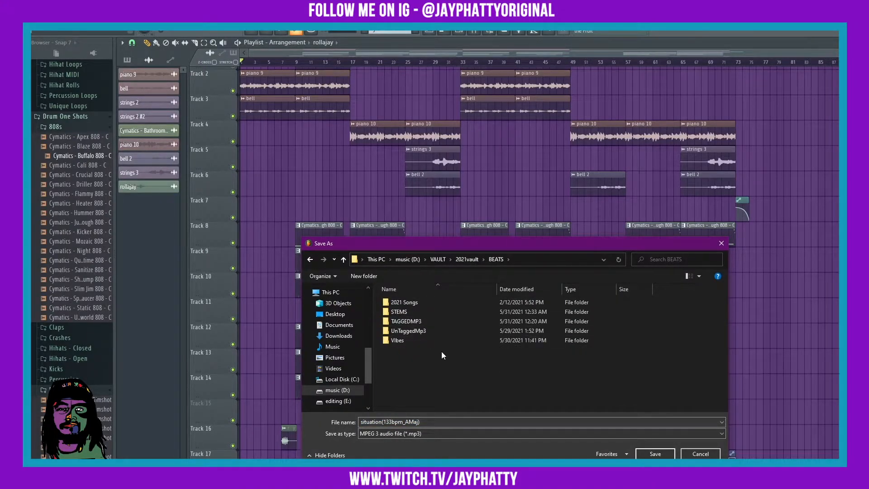
left_click(398, 340)
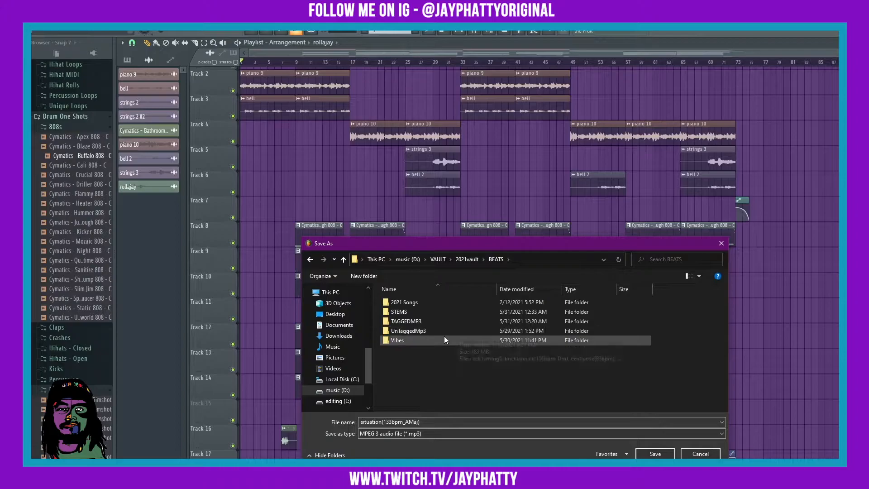
left_click(407, 321)
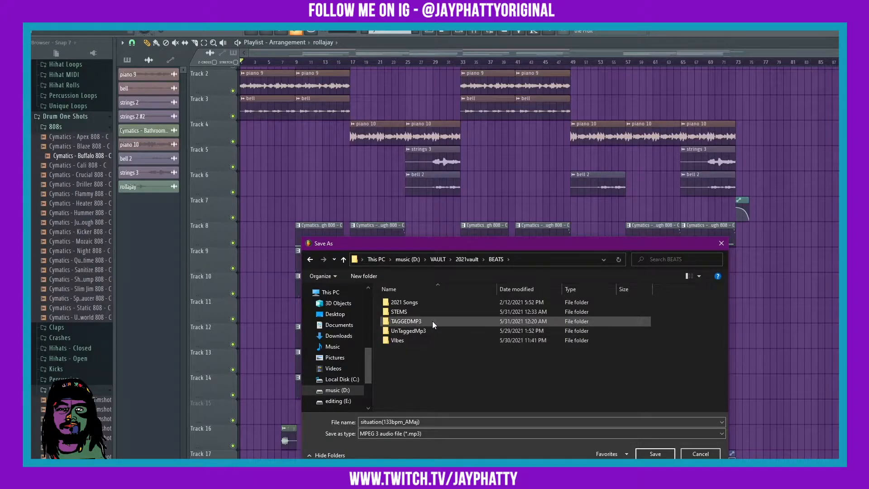
double_click(407, 321)
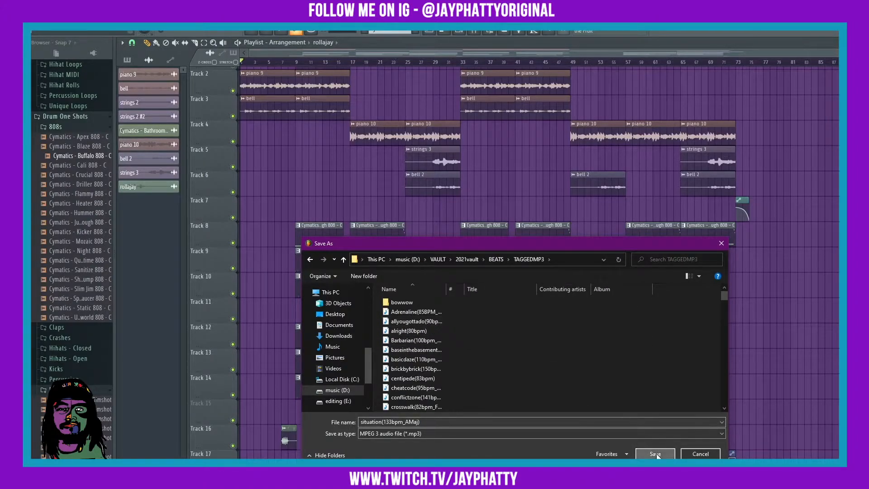
left_click(655, 453)
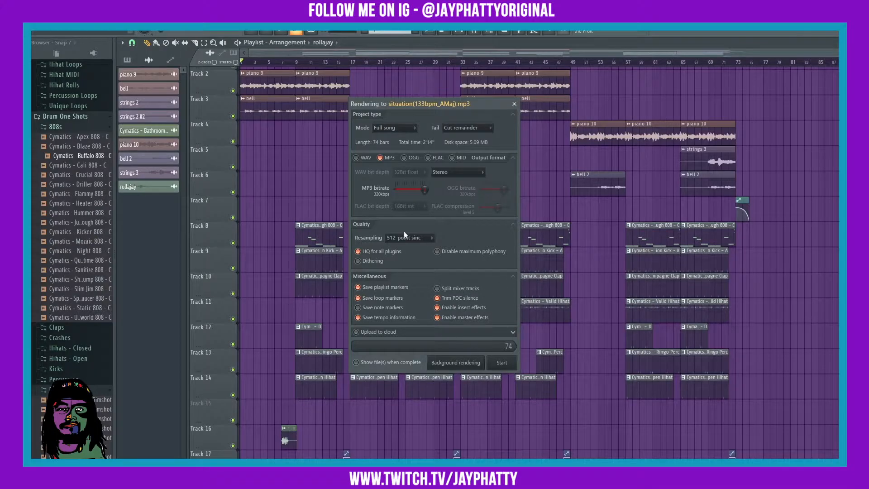
left_click(501, 362)
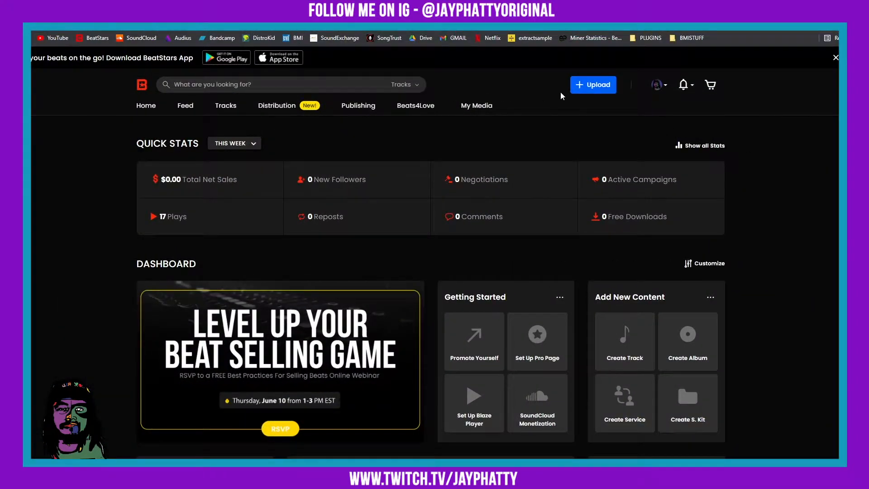
Start a new BeatStars upload and queue SITUATION.zip from the STEMS folder
left_click(593, 84)
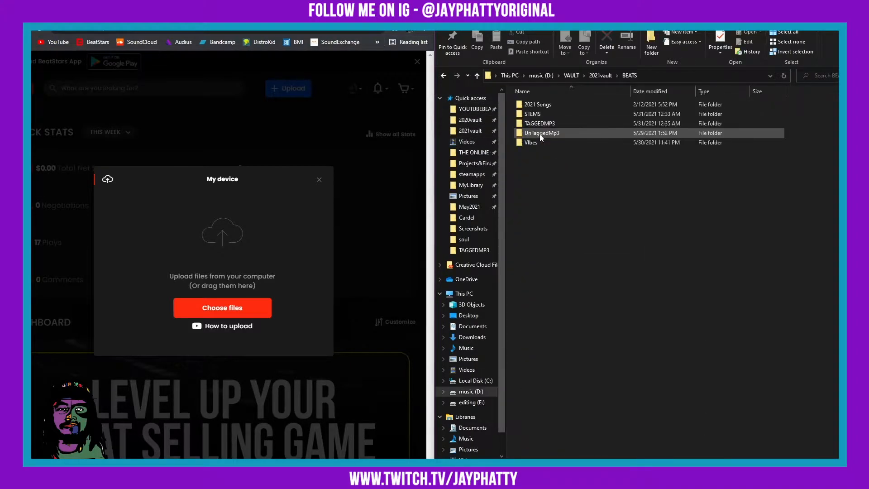
double_click(532, 115)
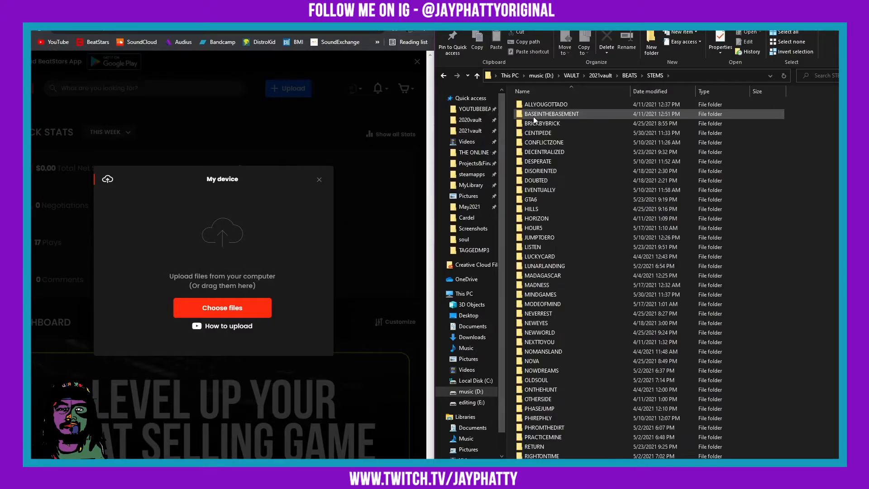
scroll("down", 3)
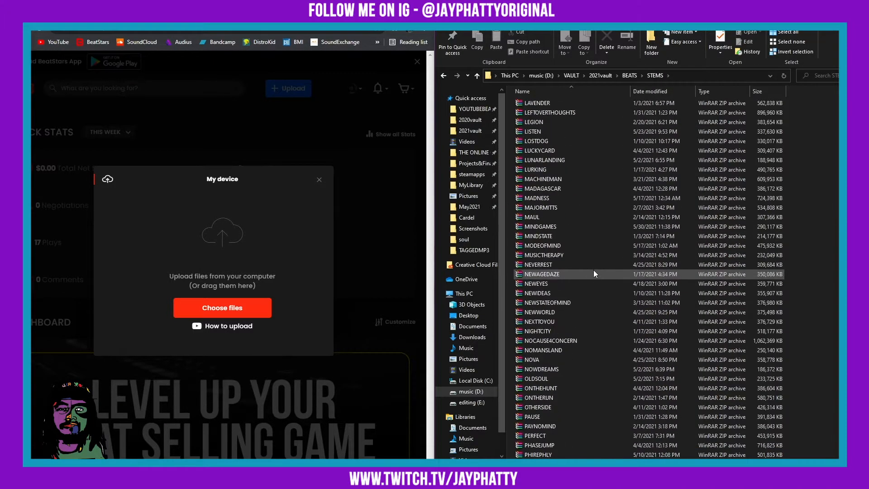
scroll("down", 3)
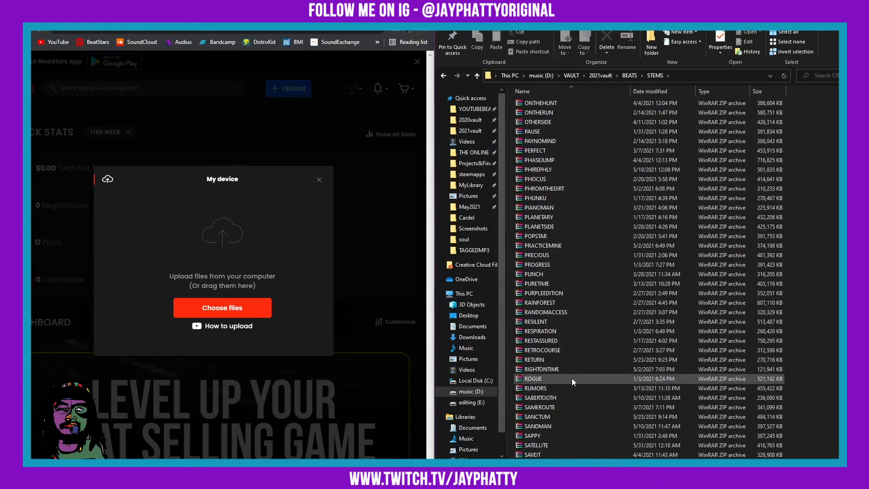
scroll("up", 3)
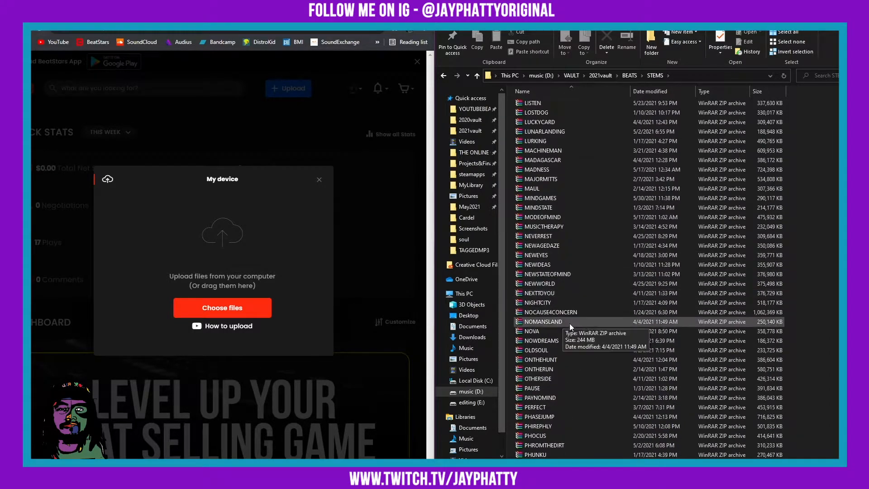
scroll("down", 3)
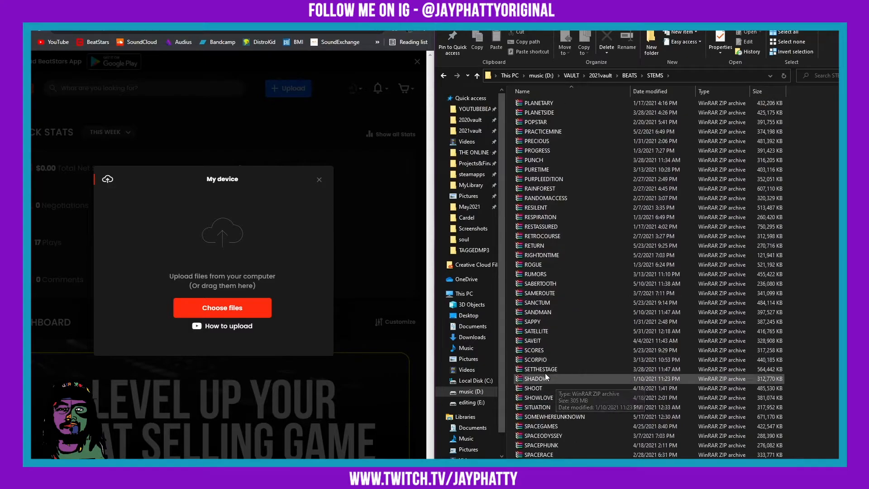
mouse_move(549, 245)
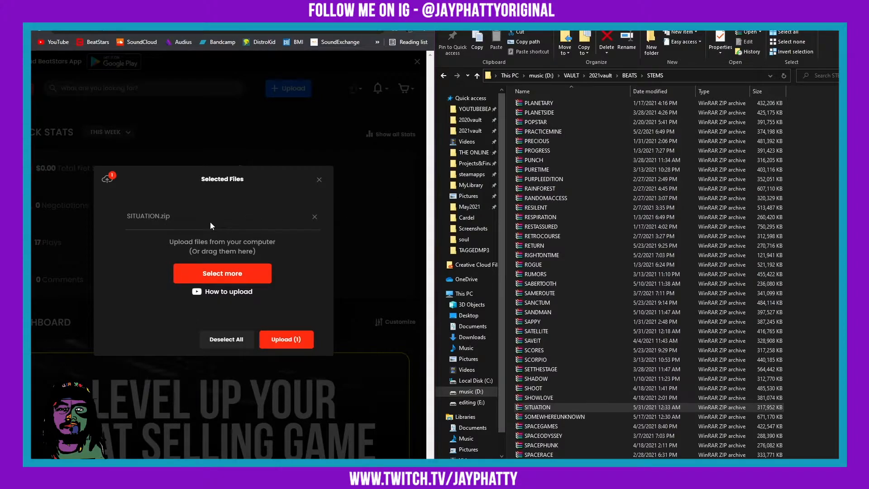
Add situation(133bpm_AMaj).mp3 from the TAGGEDMP3 folder to the upload queue
left_click(630, 75)
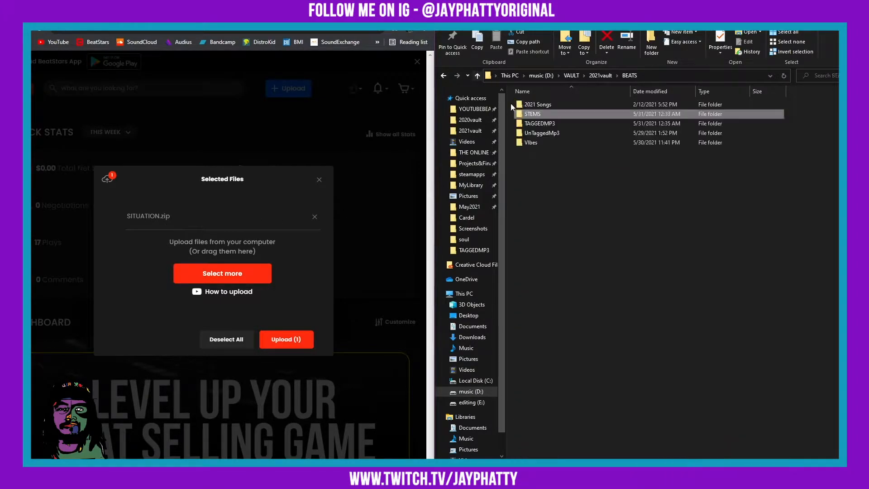
double_click(540, 123)
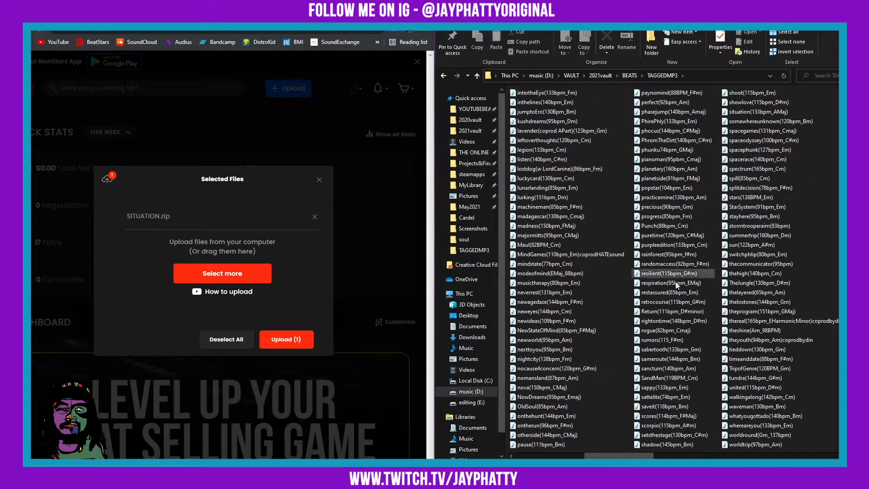
mouse_move(795, 102)
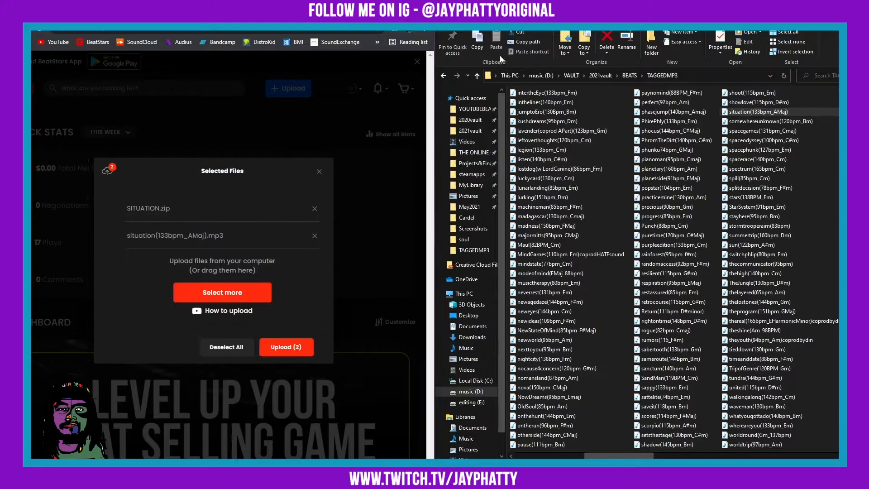
left_click(629, 76)
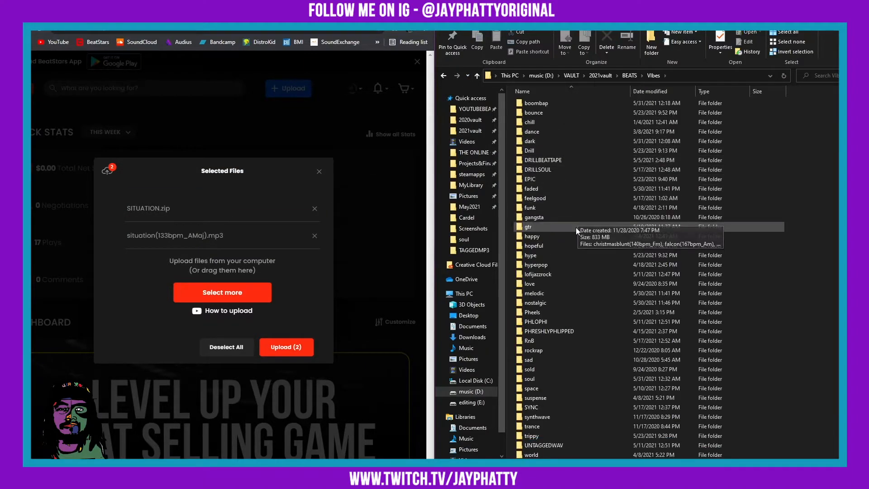
double_click(528, 379)
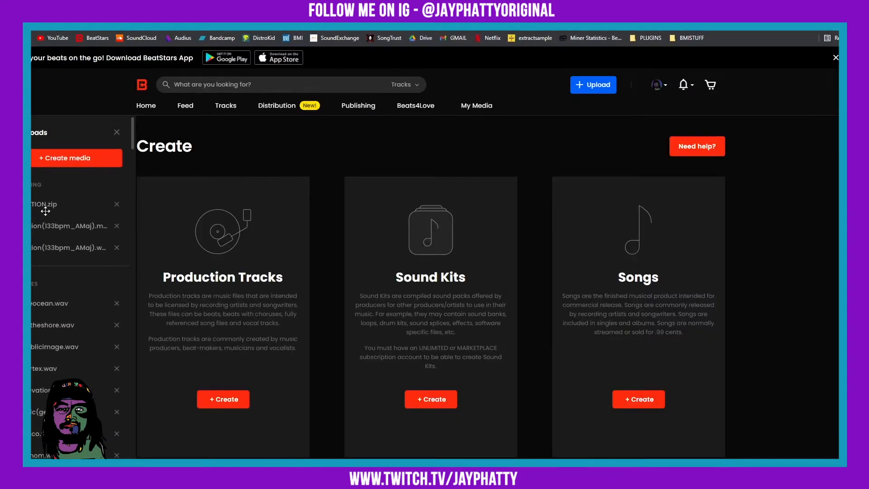
mouse_move(87, 195)
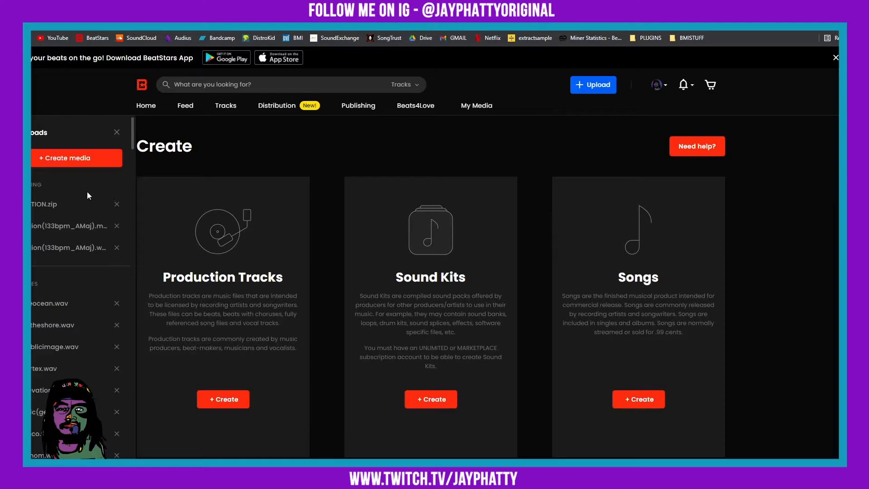
Create a production track titled SITUATION (SOULFUL LIL BABY TYPE BEAT) and begin the Soulful tag
left_click(223, 398)
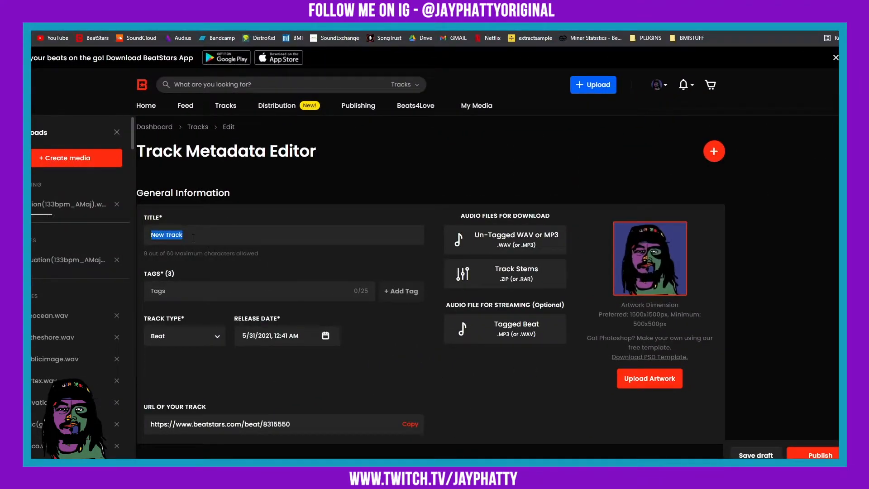
type("SITU")
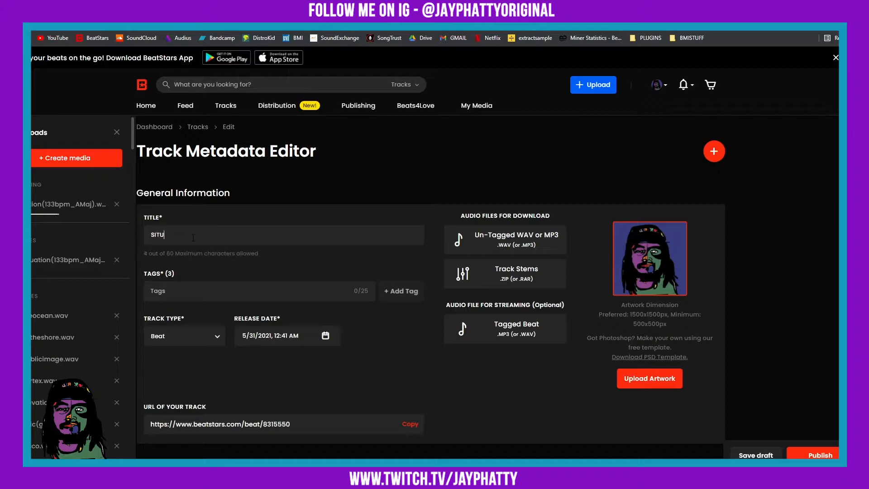
type("ATION")
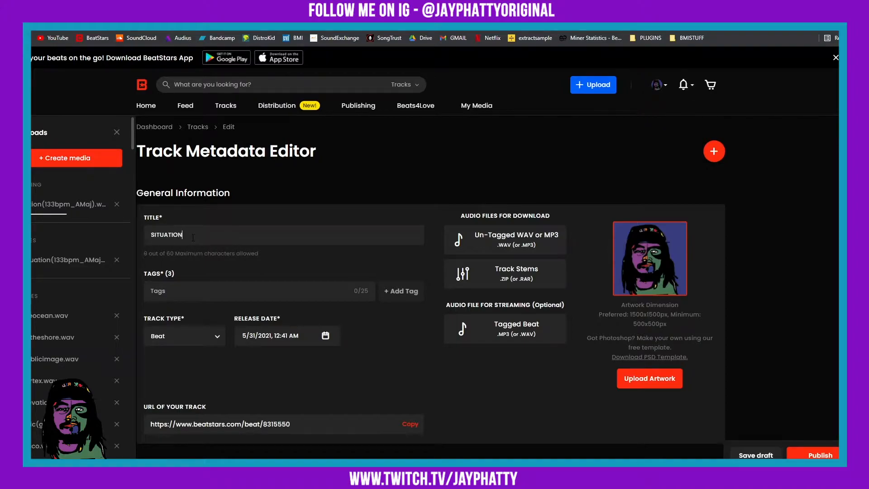
type("(SOULFUL")
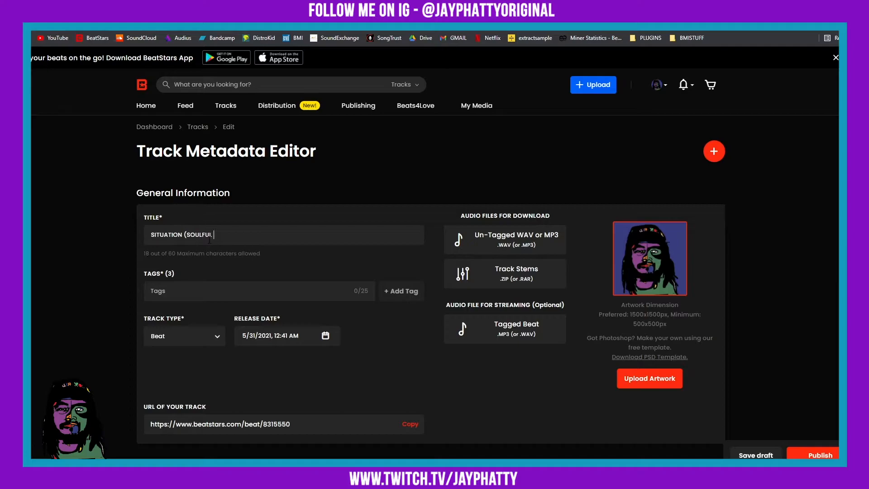
type("L")
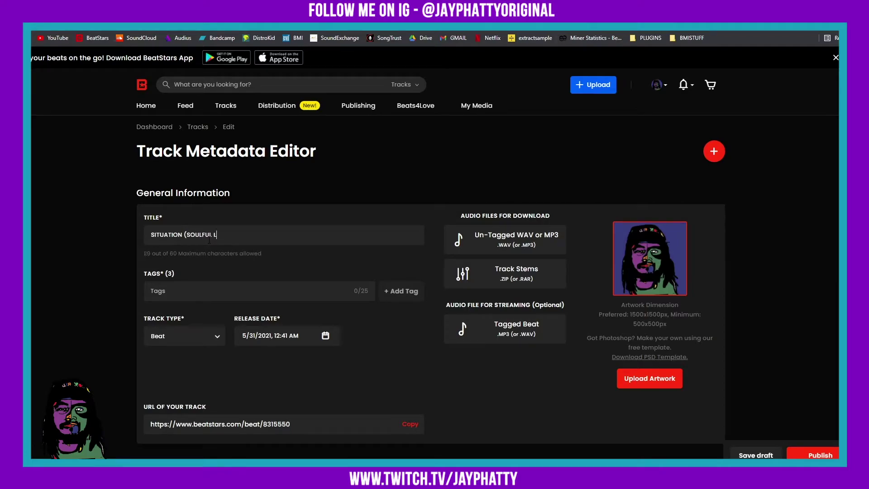
type("LIL BABY TYPE")
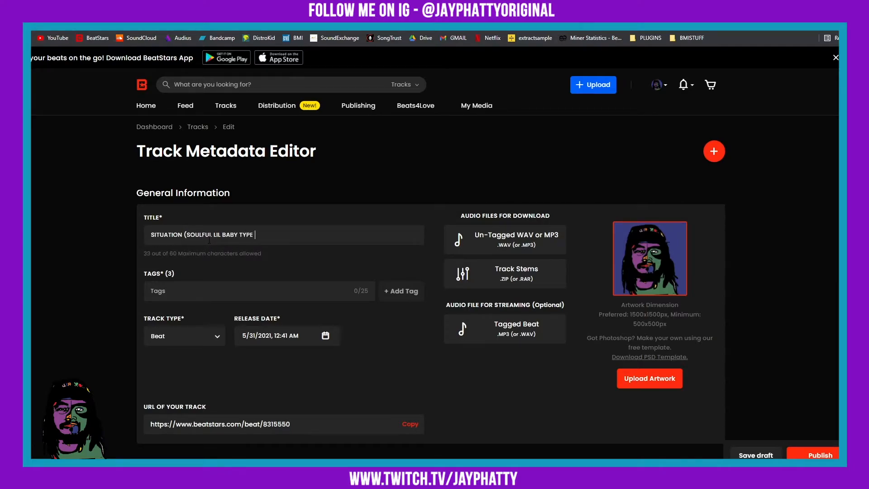
type("BEAT)")
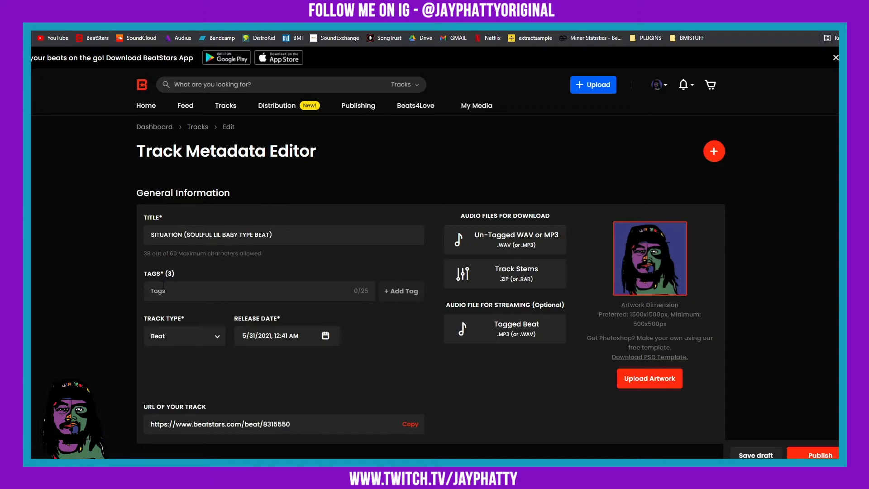
type("SOu")
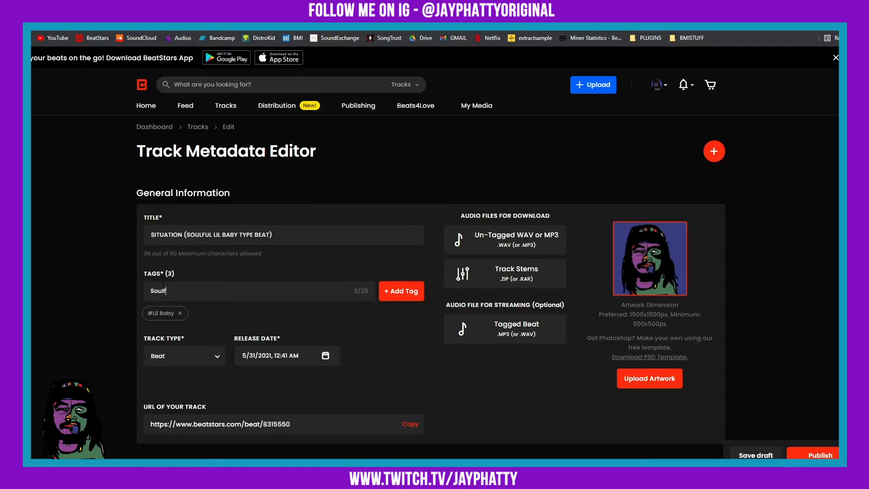
Add the Soulful and Type Beat tags to the track
left_click(401, 290)
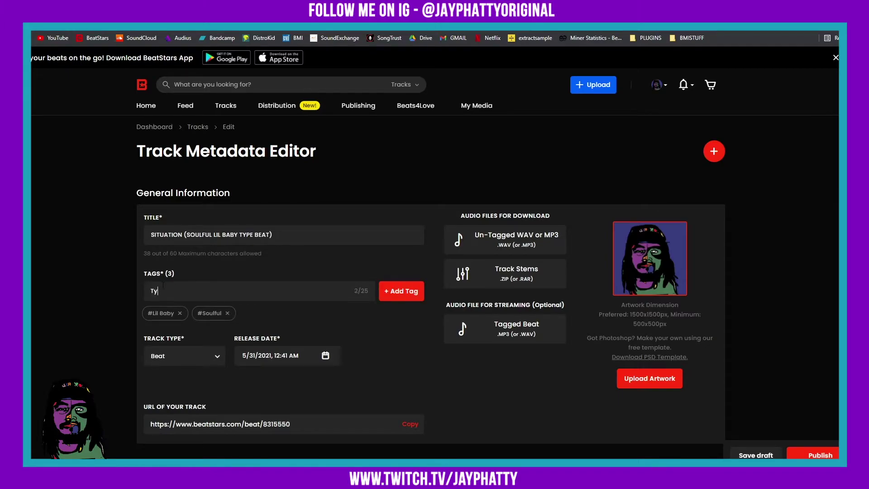
left_click(401, 291)
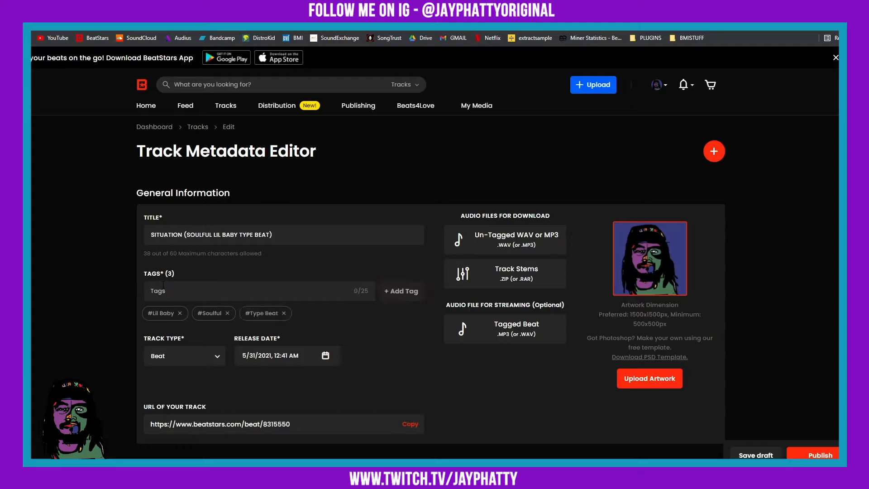
mouse_move(503, 335)
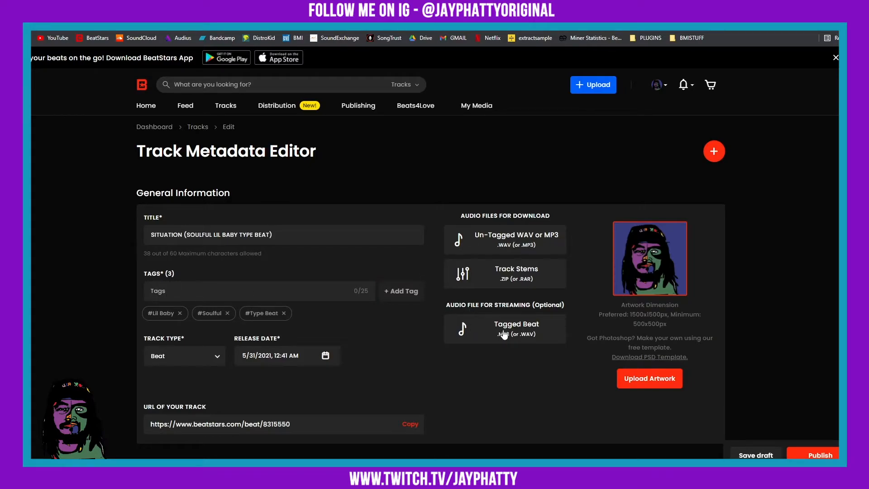
Attach situation(133bpm_AMaj).mp3 as tagged beat, SITUATION.zip as stems and the WAV as untagged download
left_click(504, 328)
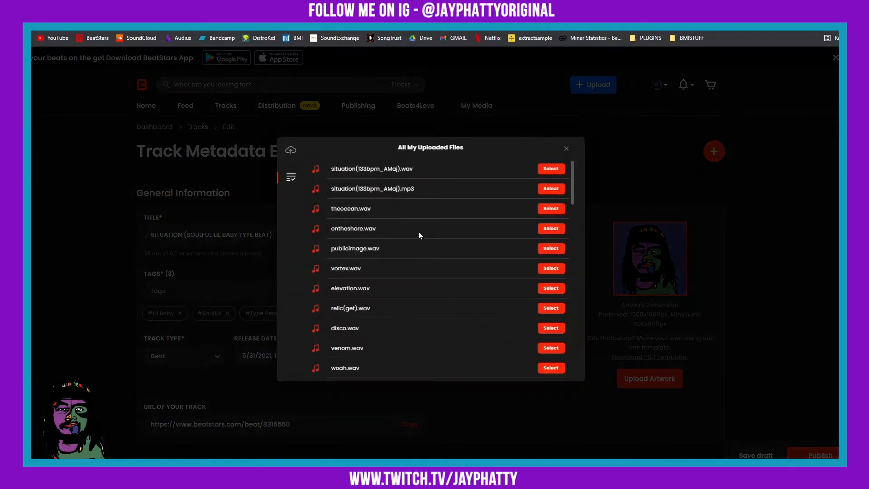
left_click(549, 188)
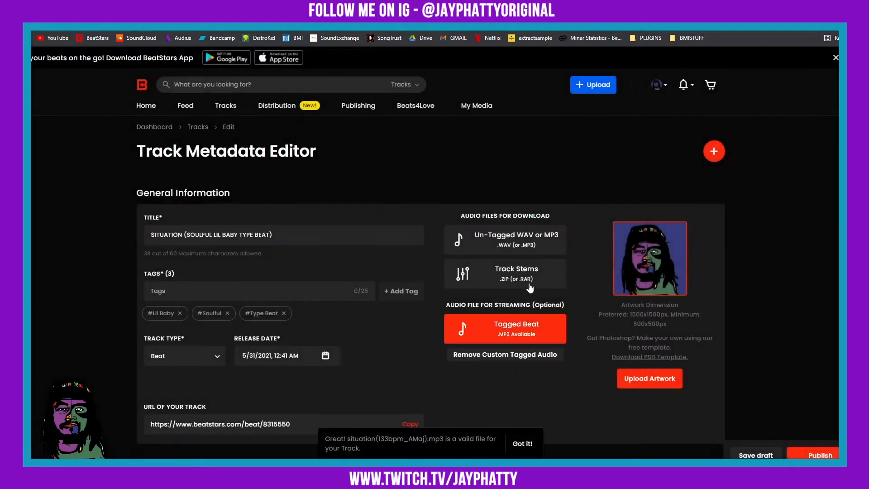
left_click(505, 274)
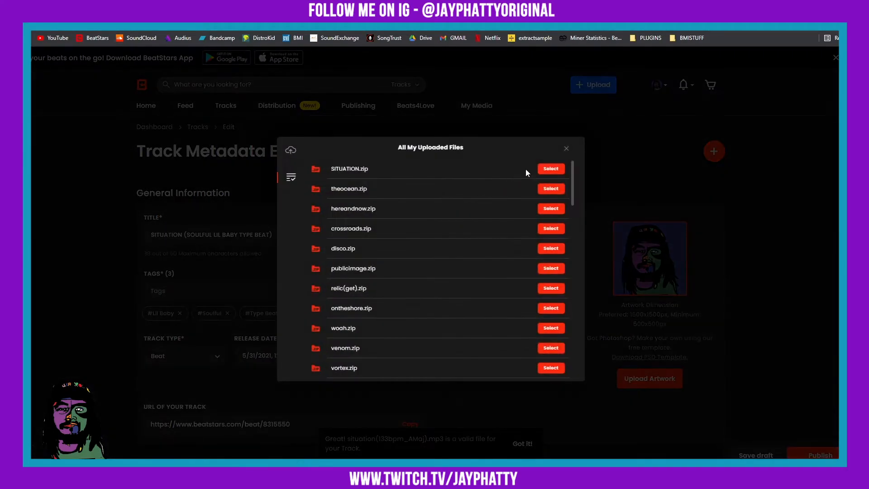
left_click(550, 169)
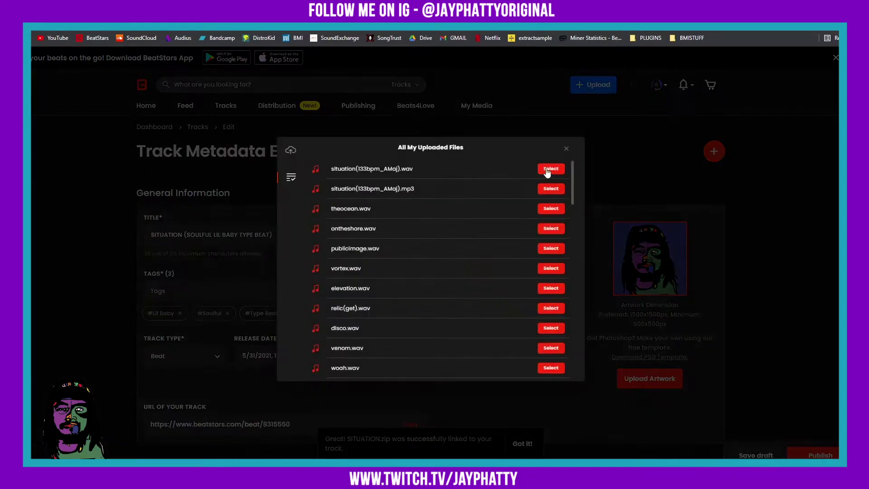
left_click(550, 168)
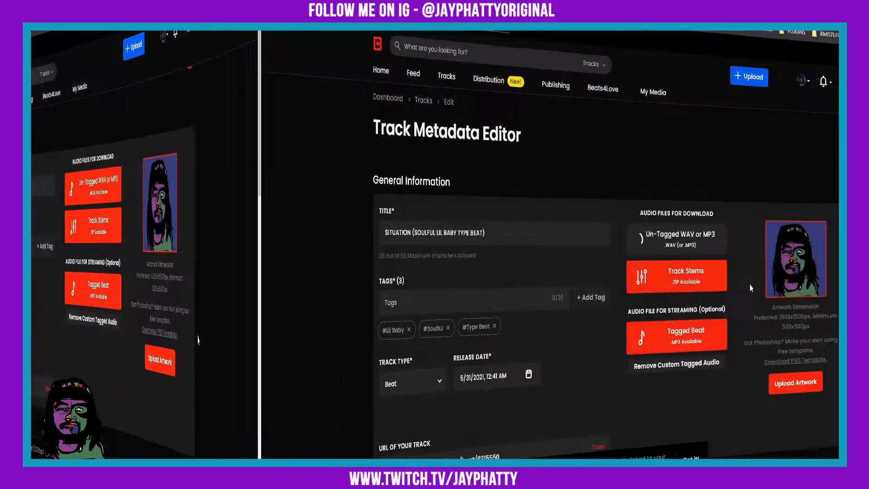
Scroll the track editor down past prices and free downloads to the Track Details section
scroll("down", 3)
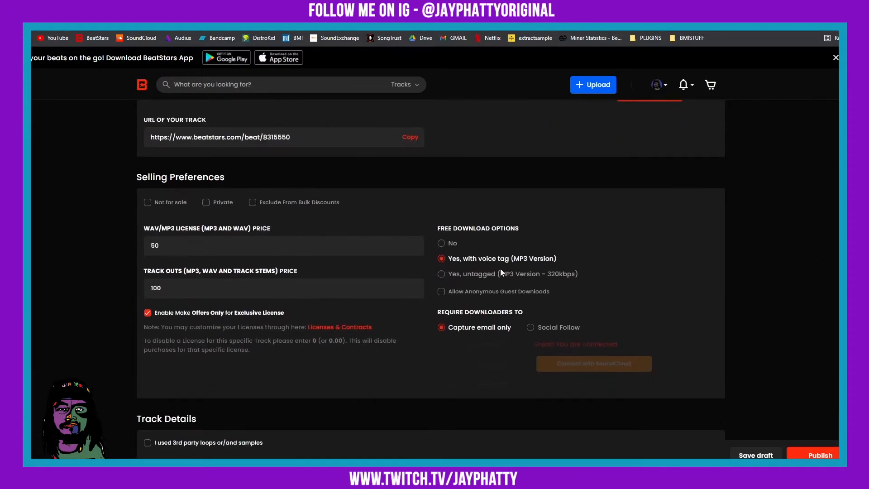
scroll("up", 3)
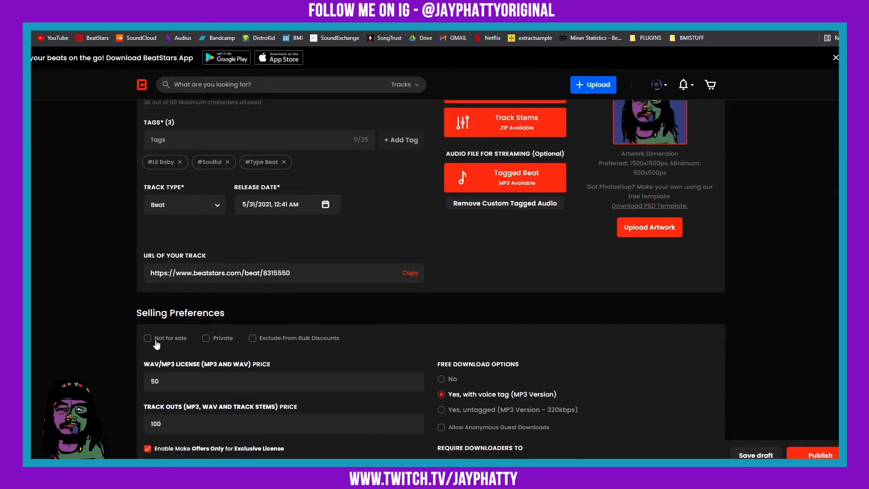
scroll("down", 3)
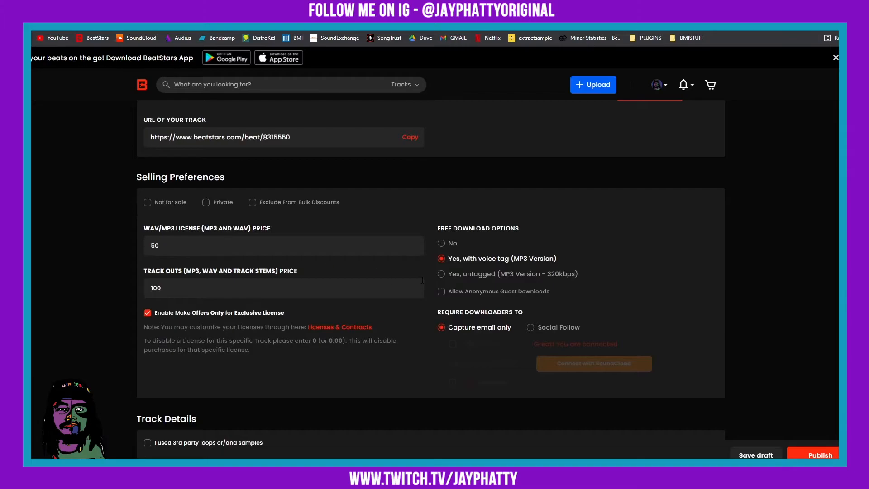
mouse_move(532, 248)
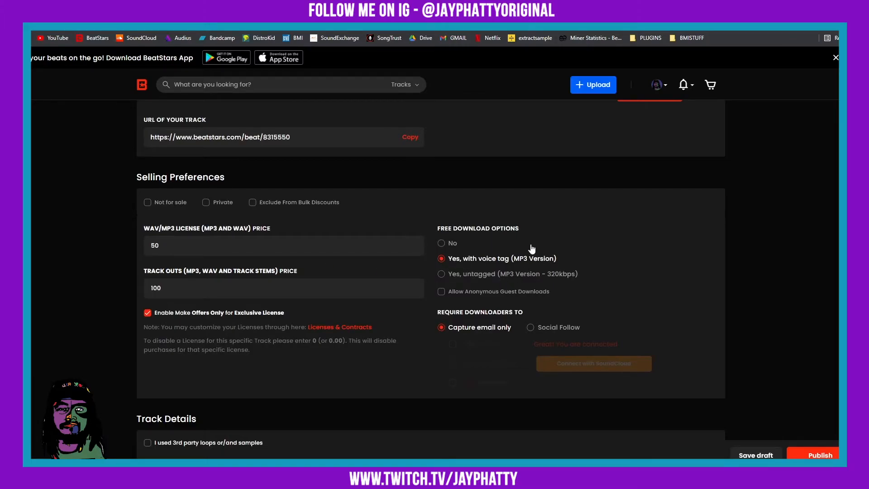
mouse_move(510, 328)
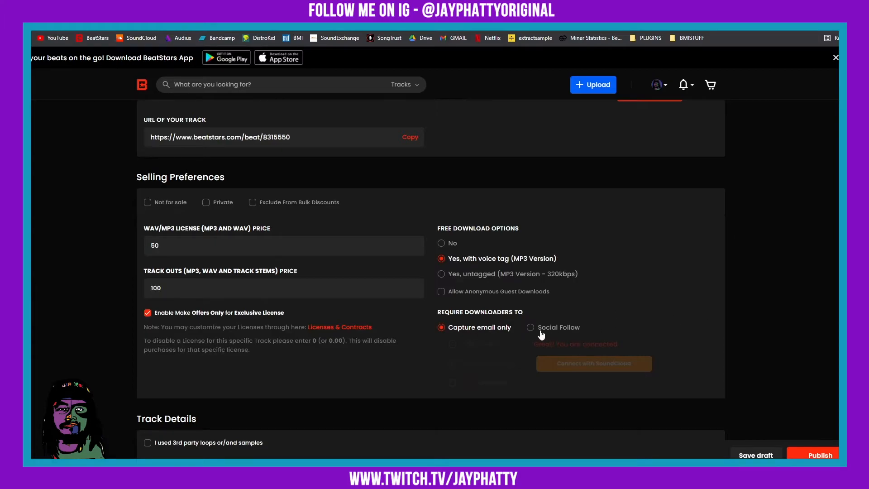
scroll("down", 3)
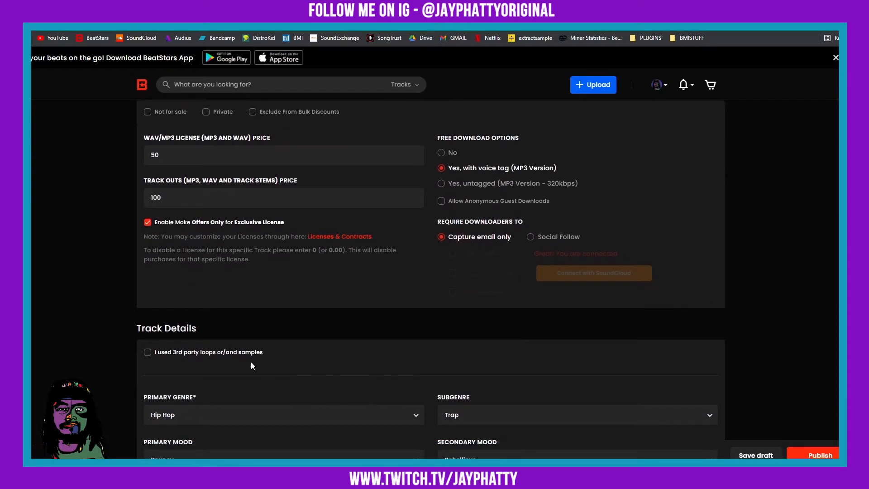
mouse_move(298, 401)
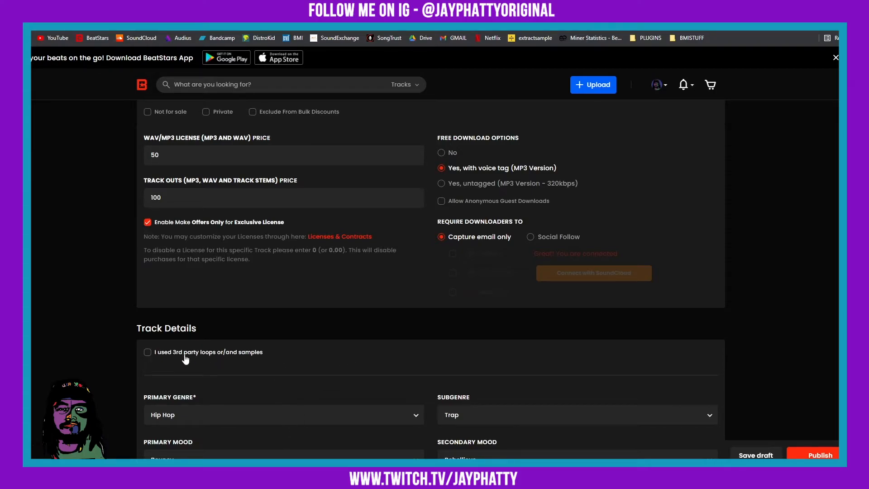
scroll("down", 3)
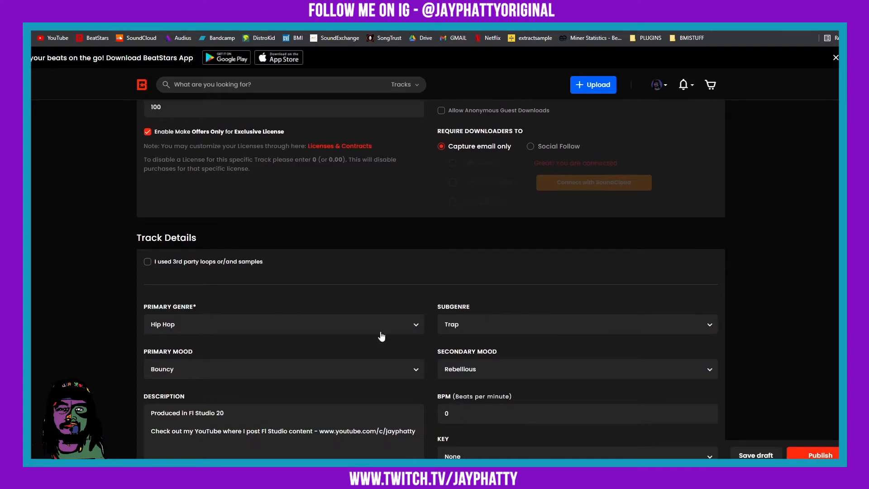
mouse_move(479, 328)
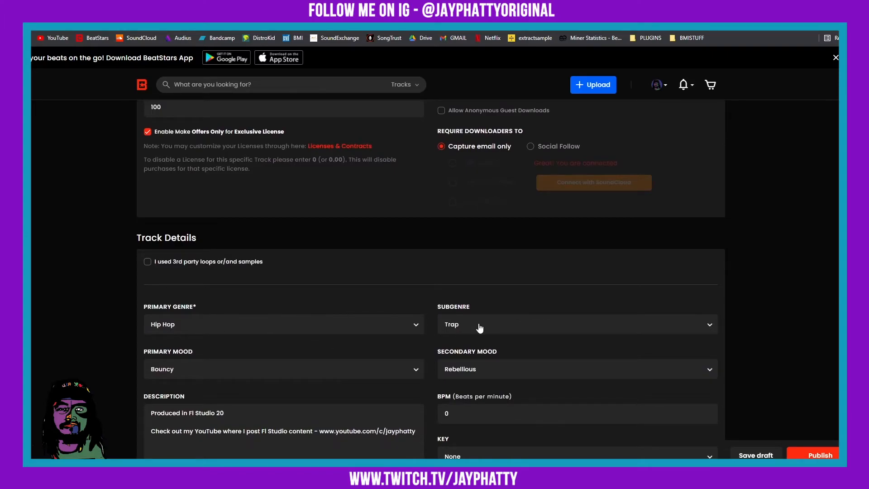
mouse_move(454, 325)
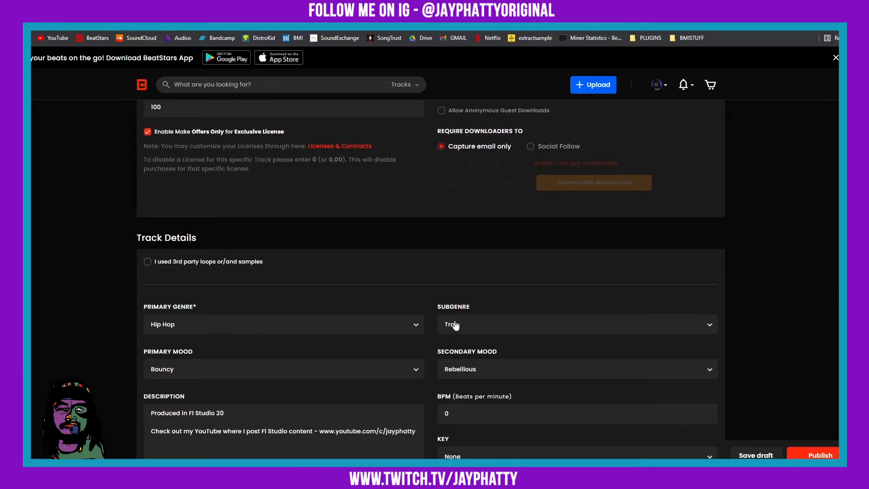
Review the subgenre list, then set primary mood Soulful and secondary mood Bouncy
left_click(577, 324)
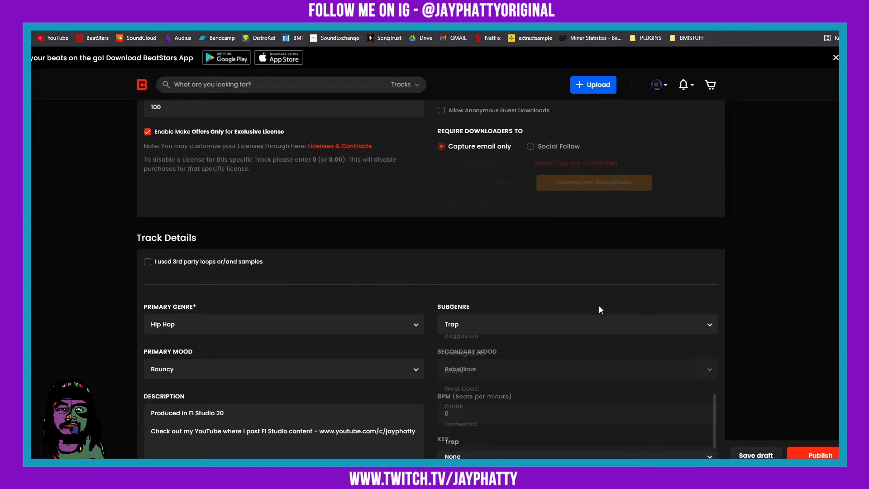
scroll("down", 3)
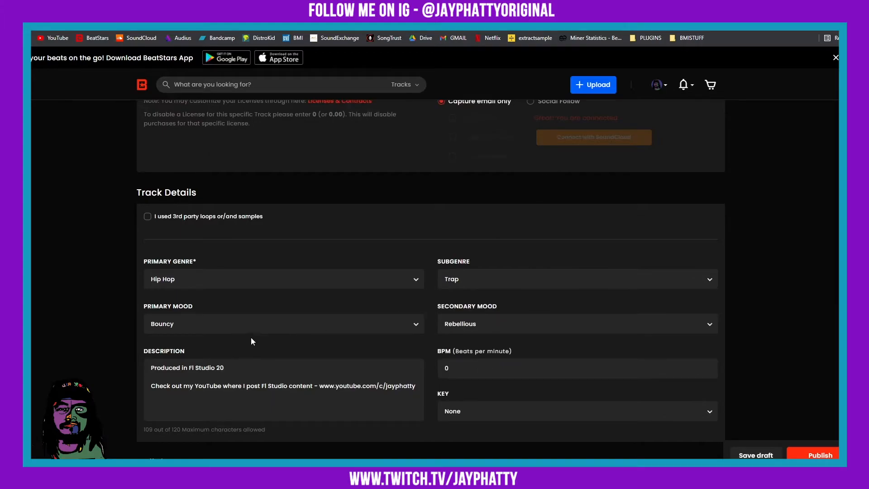
left_click(284, 325)
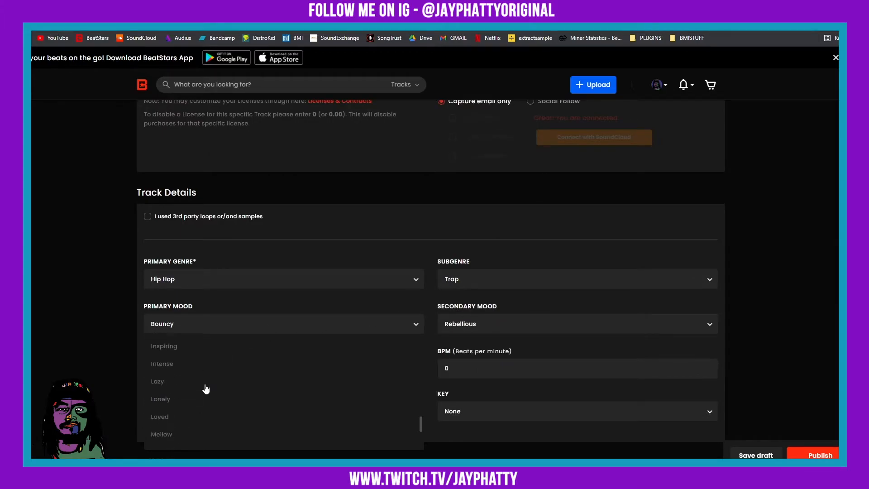
scroll("up", 3)
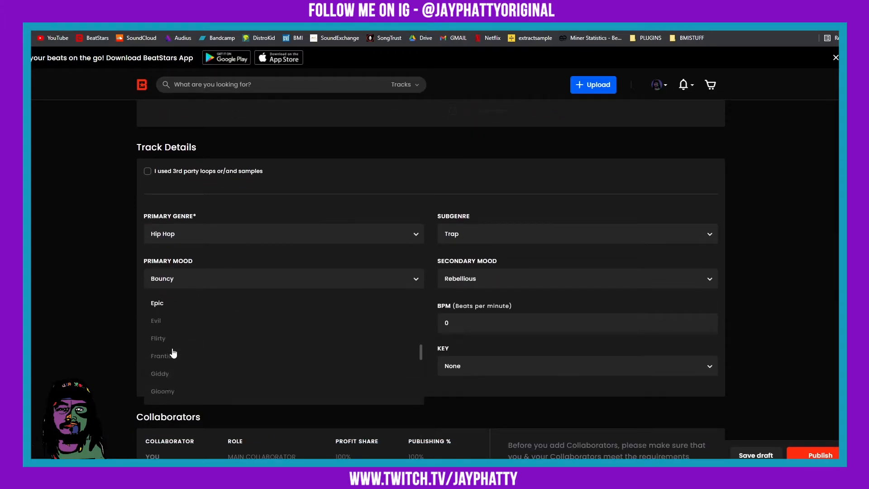
scroll("down", 3)
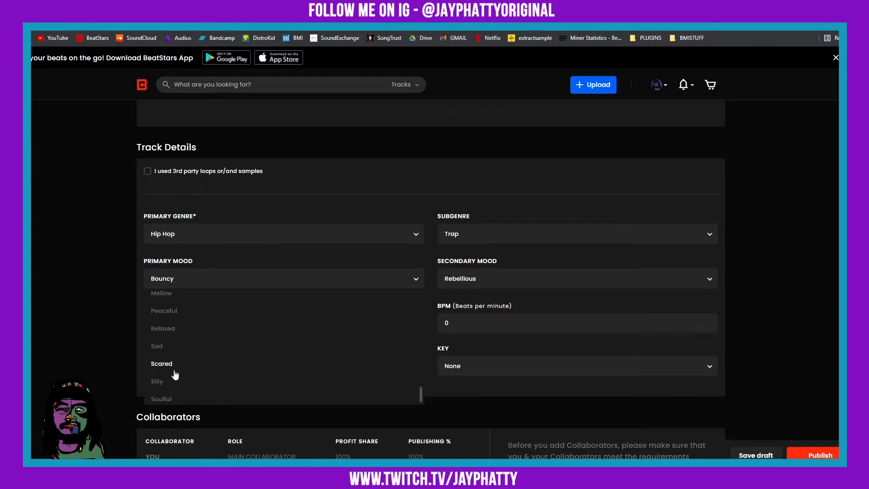
left_click(161, 399)
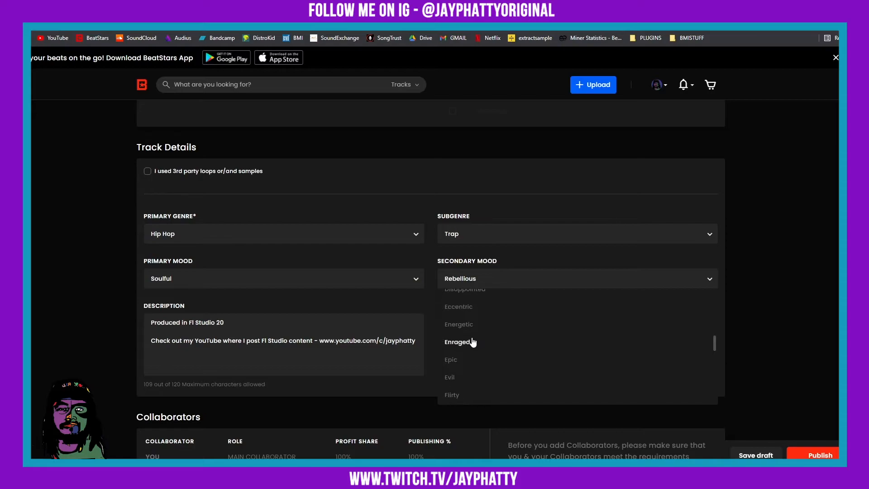
scroll("up", 3)
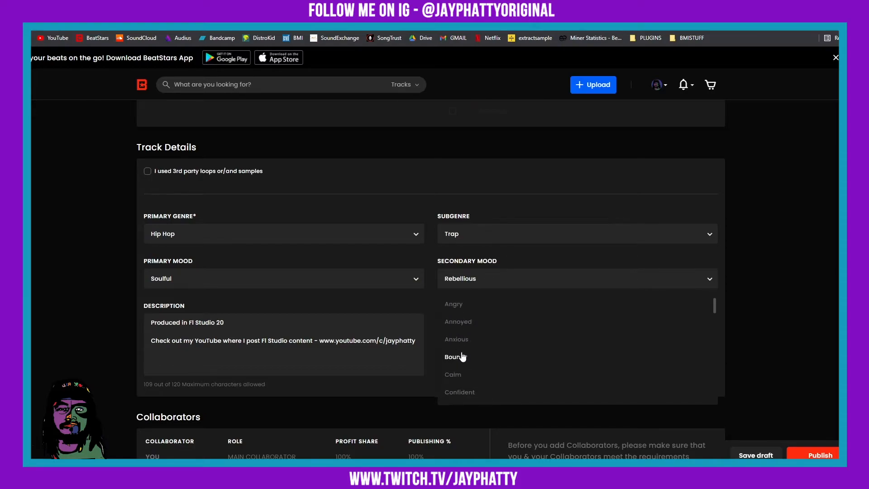
left_click(451, 357)
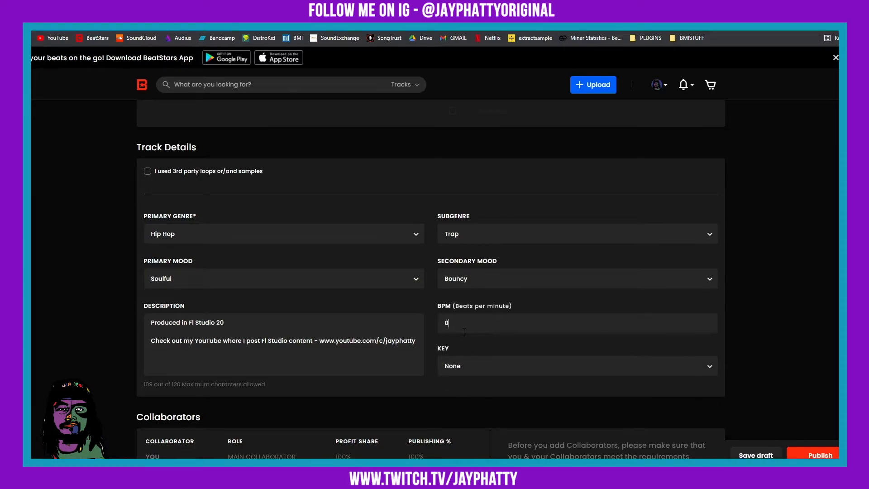
Enter a tempo of 133 BPM and continue toward the Collaborators section
type("133")
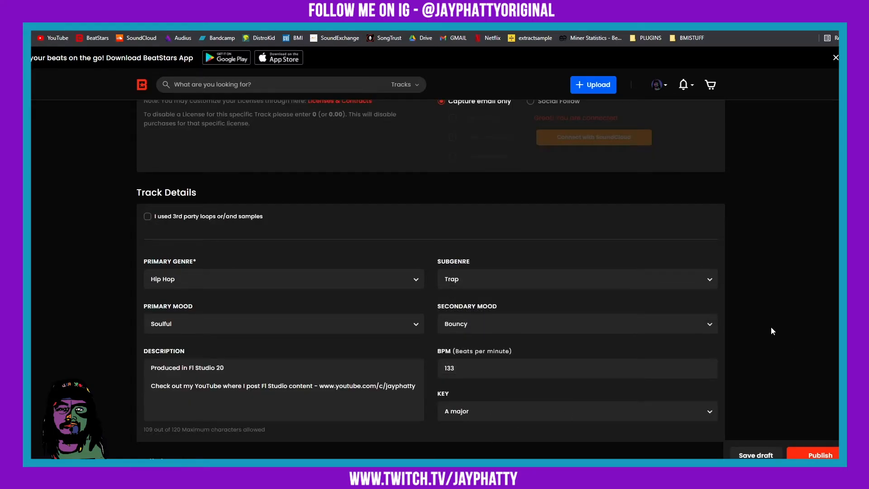
scroll("down", 3)
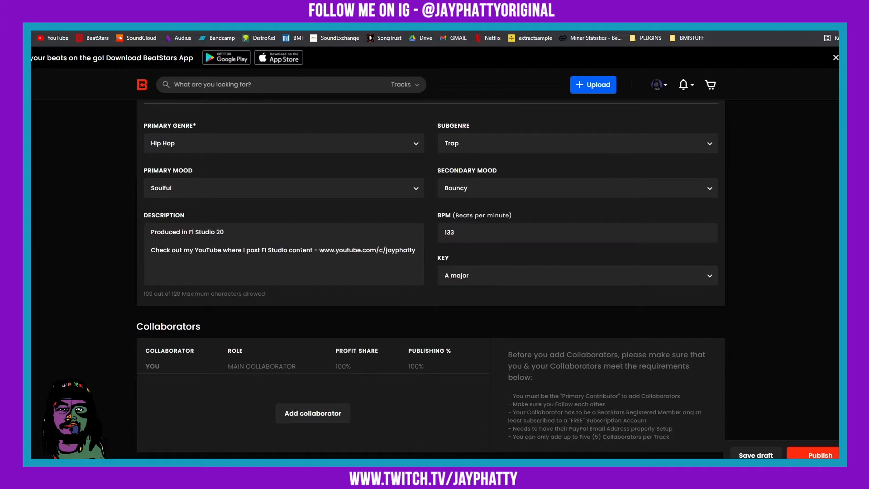
left_click(312, 413)
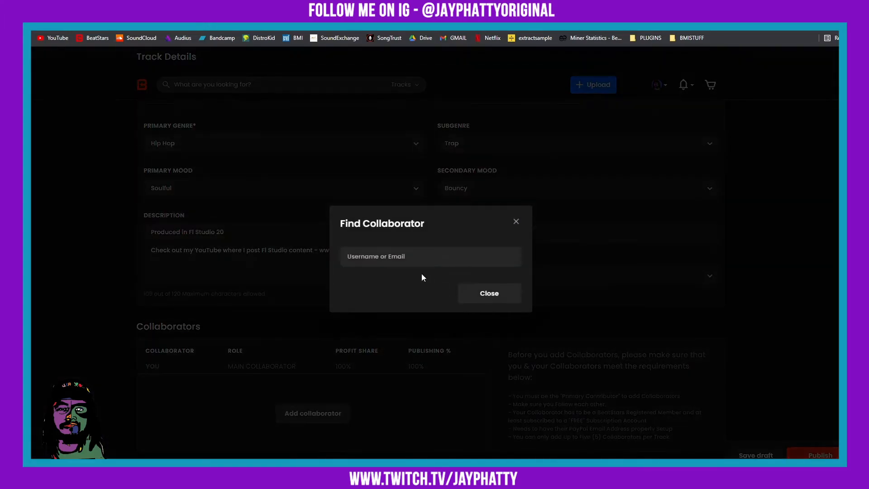
type("dcthebeat")
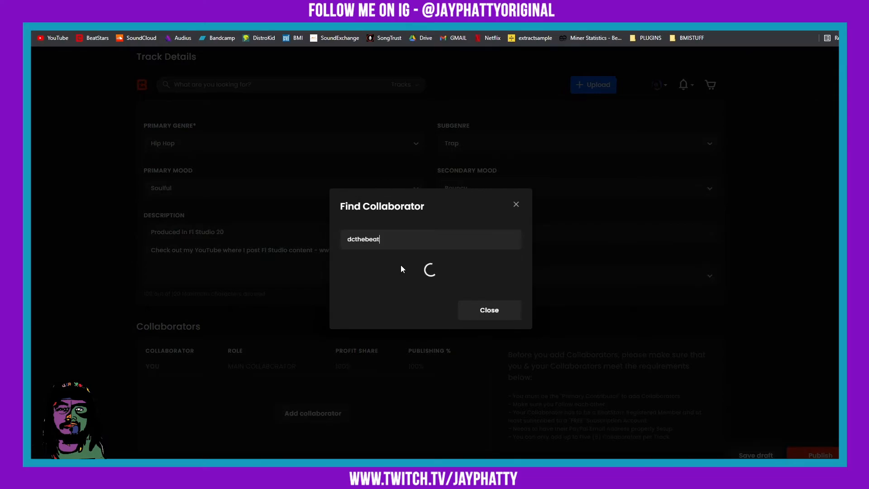
type("maker")
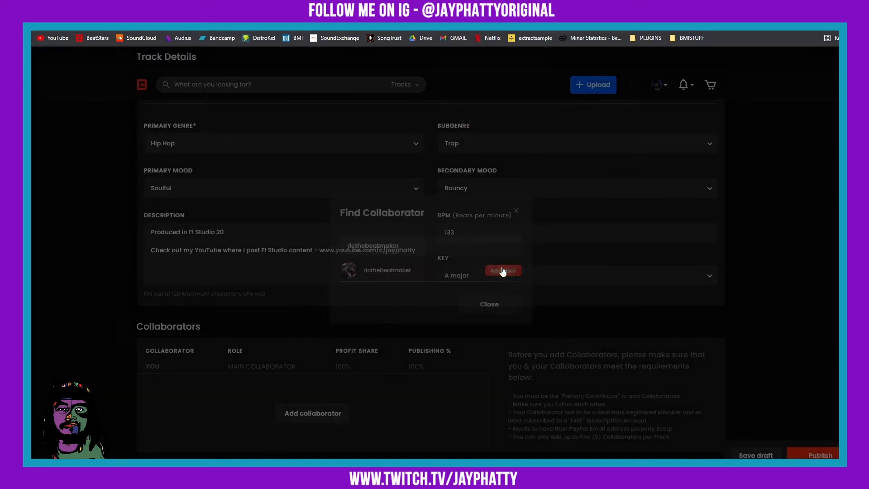
left_click(502, 271)
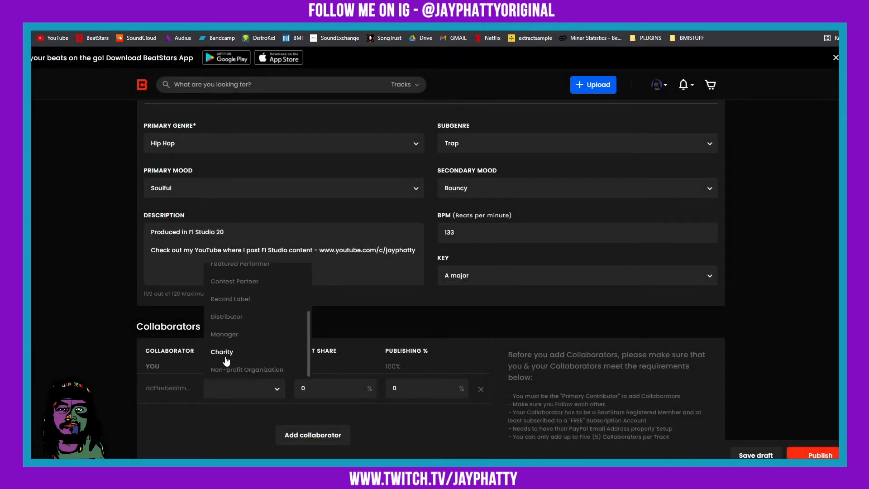
Assign the collaborator the Producer role with a 50% share
scroll("down", 3)
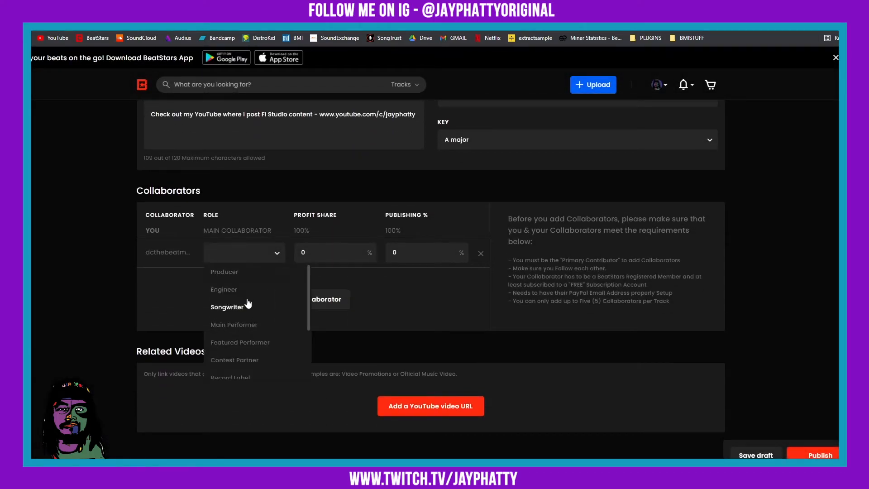
left_click(224, 272)
type("50")
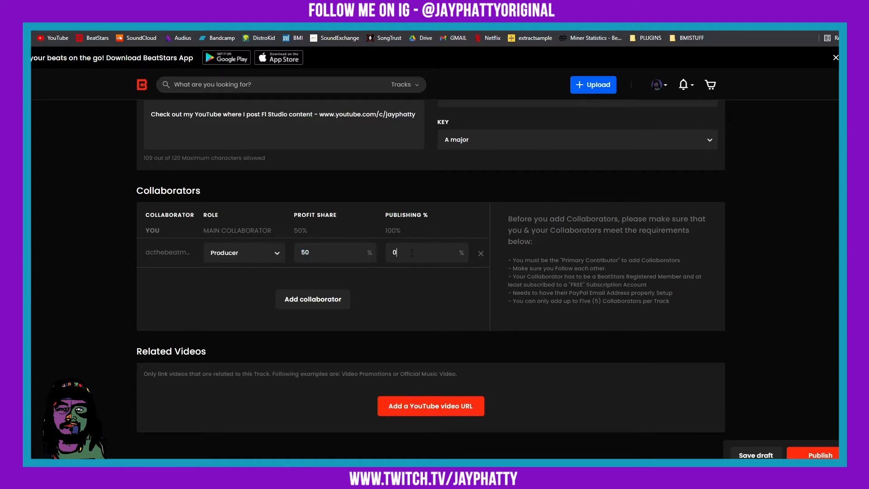
type("5")
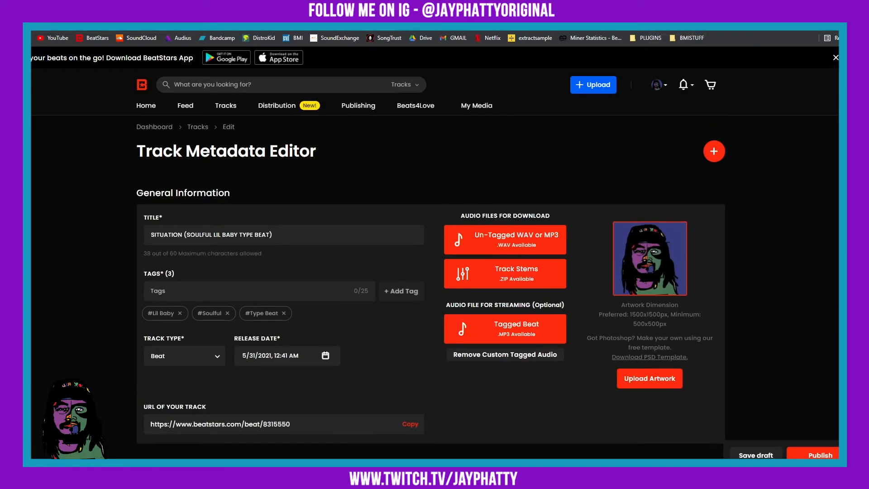
Upload the water-reflection image as cover art and save its crop
left_click(649, 378)
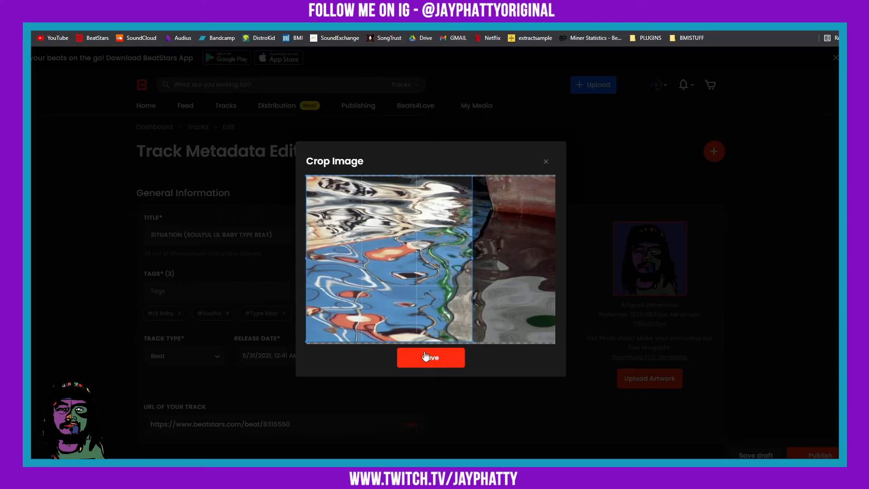
left_click(432, 357)
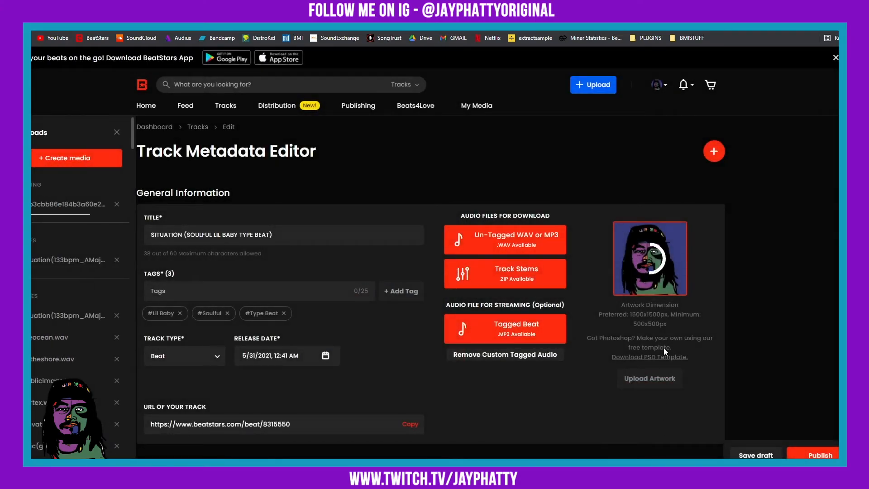
Scroll through the editor to verify the 50% profit and 50% publishing collaborator split
scroll("down", 3)
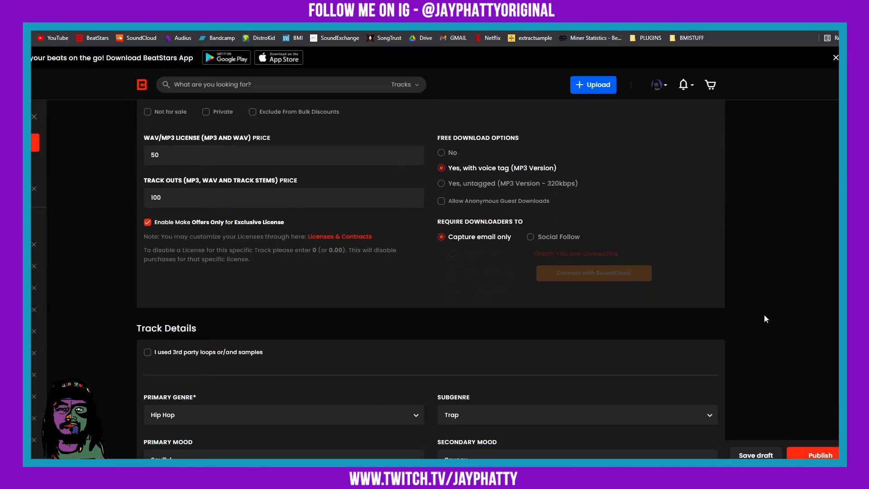
scroll("down", 3)
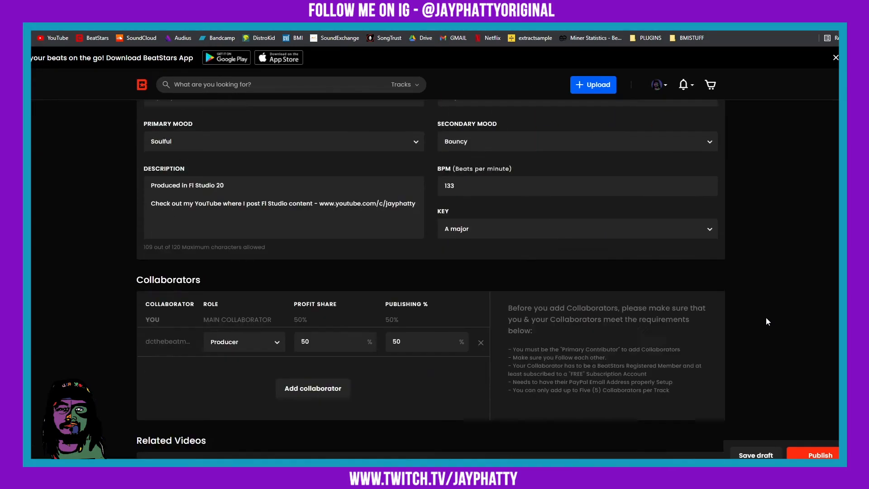
scroll("up", 3)
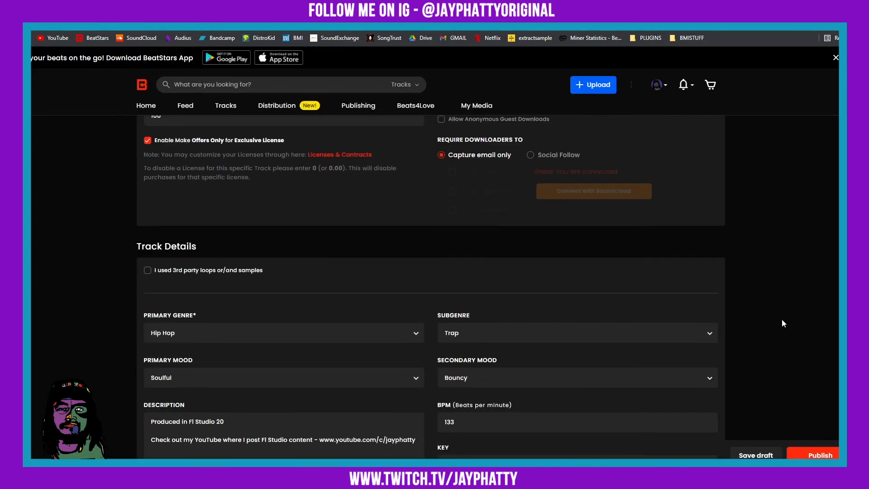
scroll("up", 3)
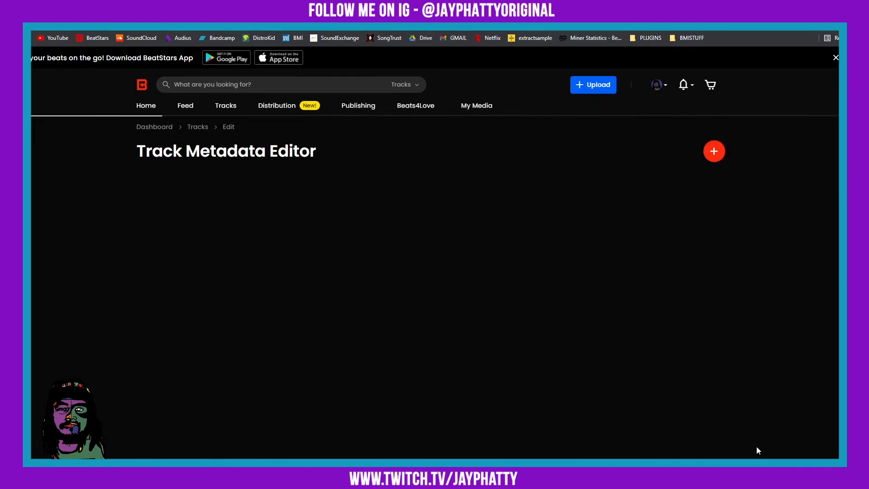
mouse_move(789, 406)
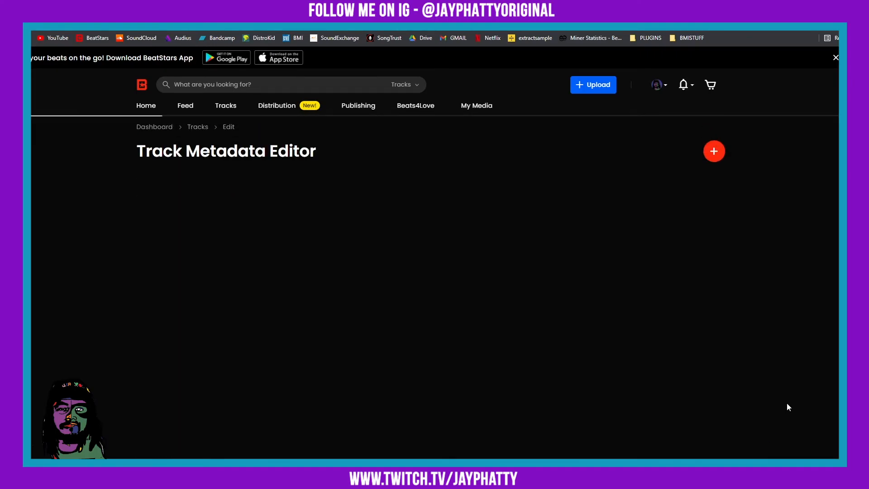